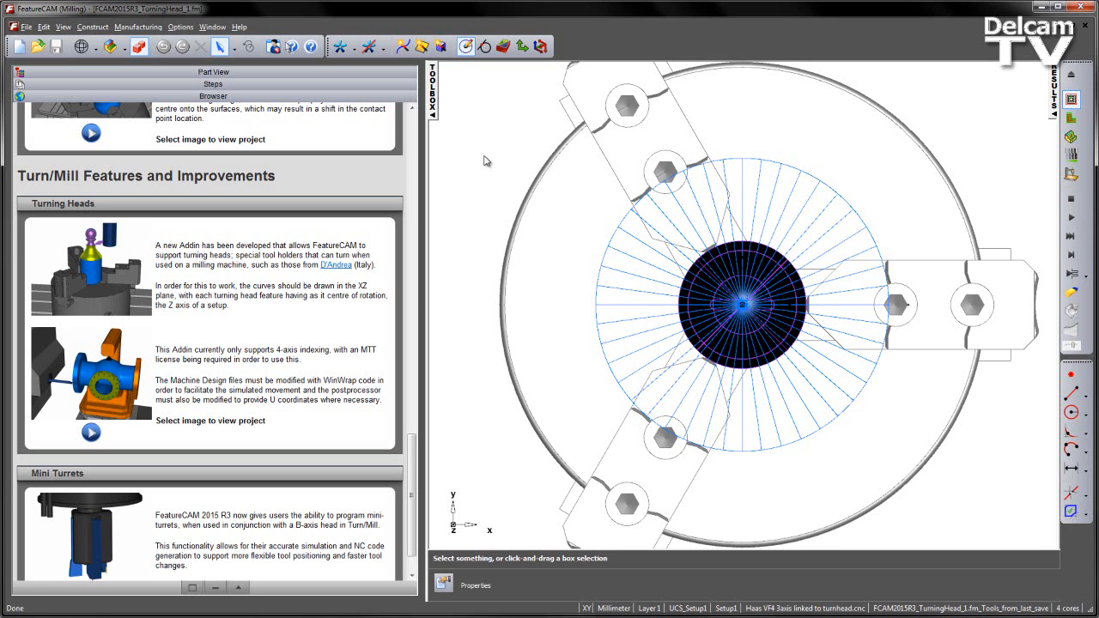
mouse_move(360, 76)
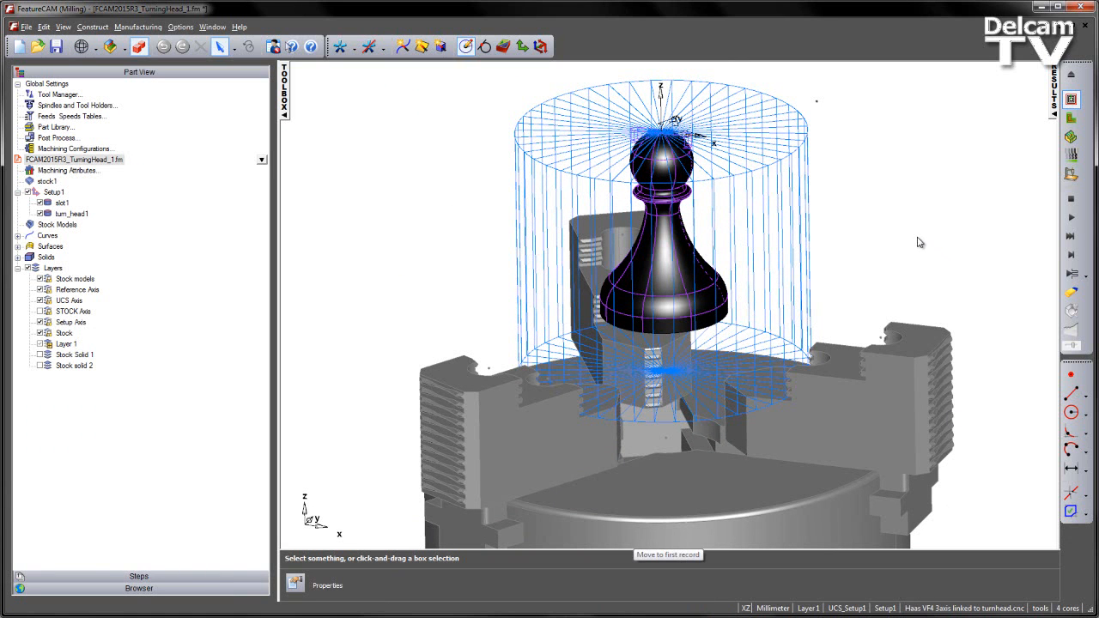
mouse_move(923, 241)
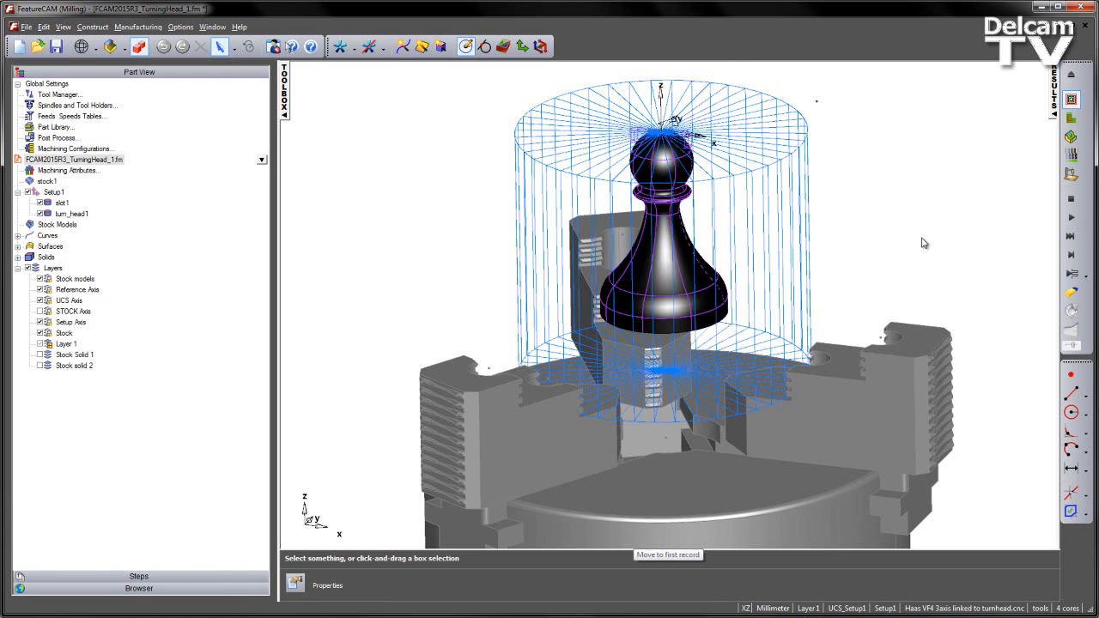
mouse_move(645, 273)
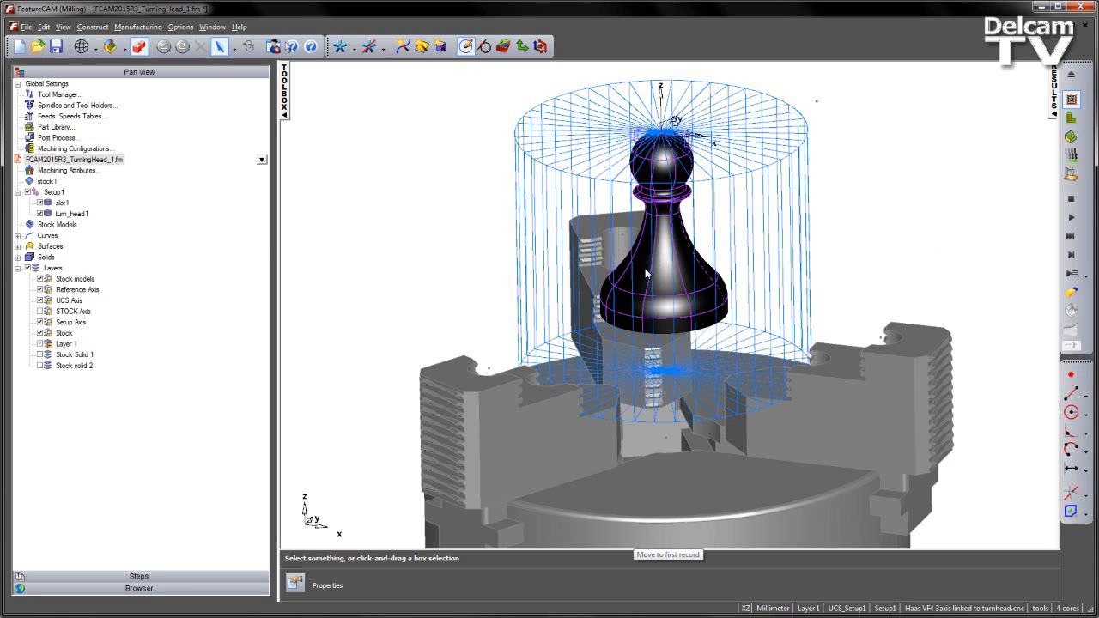
mouse_move(787, 241)
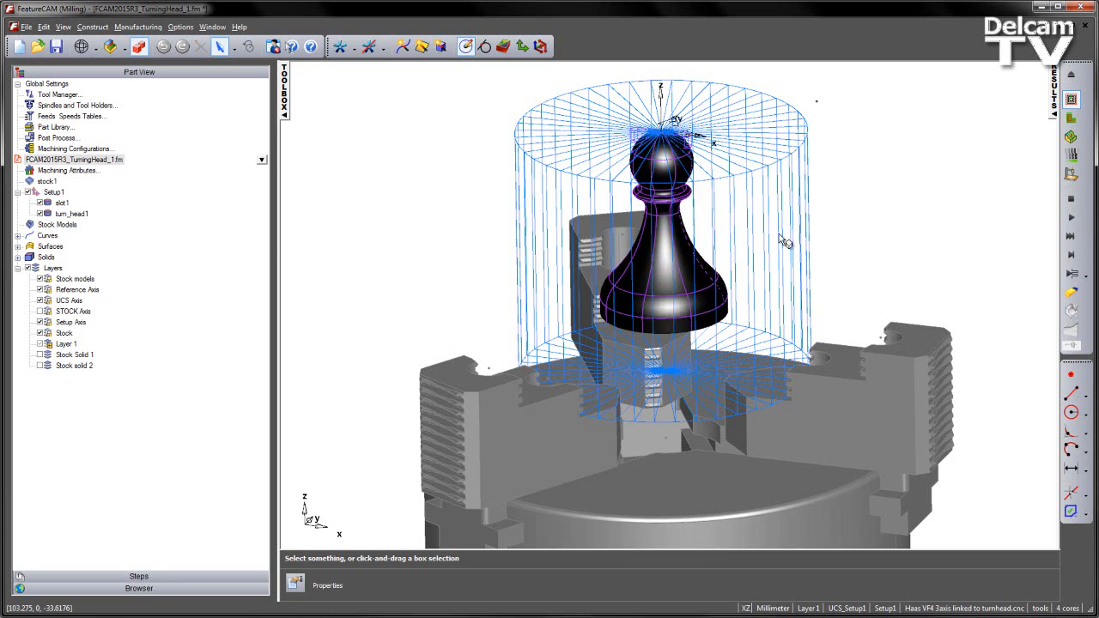
mouse_move(306, 214)
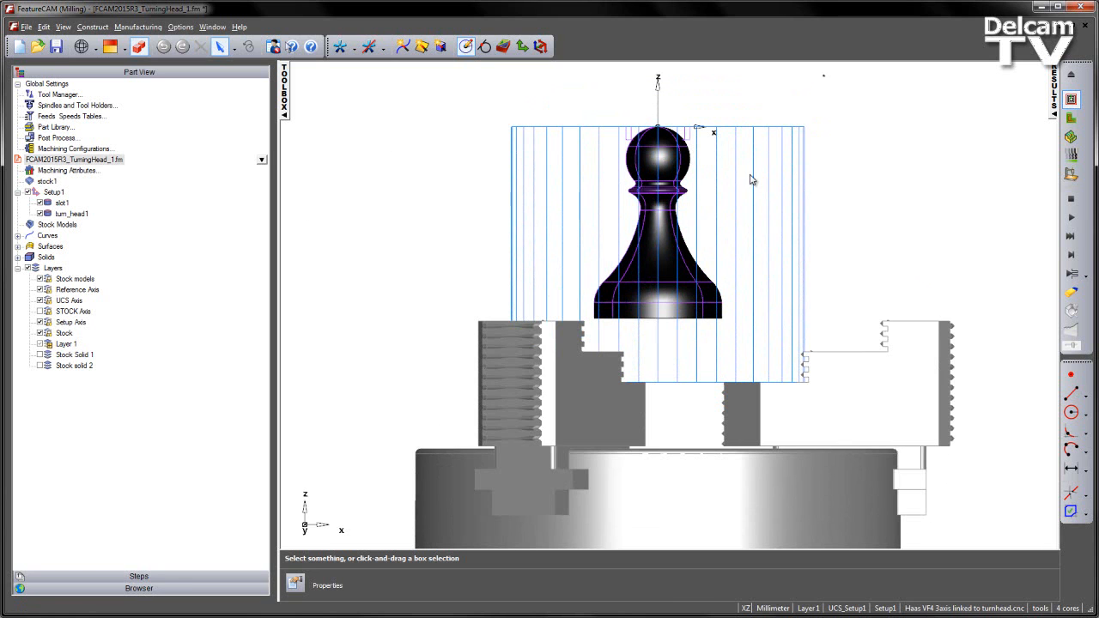
mouse_move(889, 246)
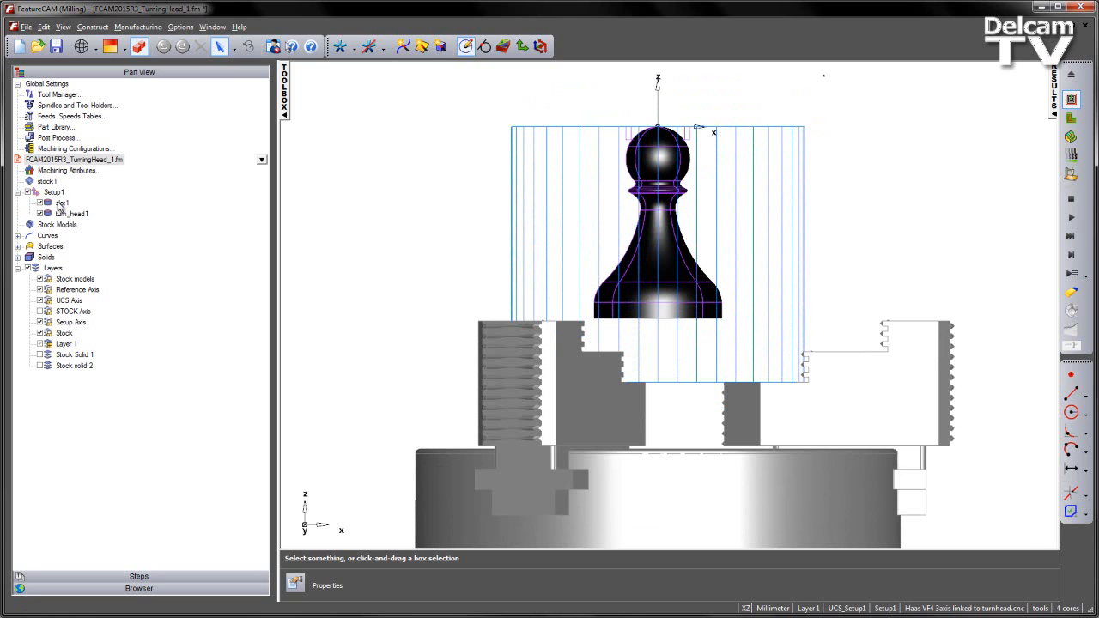
Step: Select the existing turn_head1 feature of the pawn in the part tree
click(62, 203)
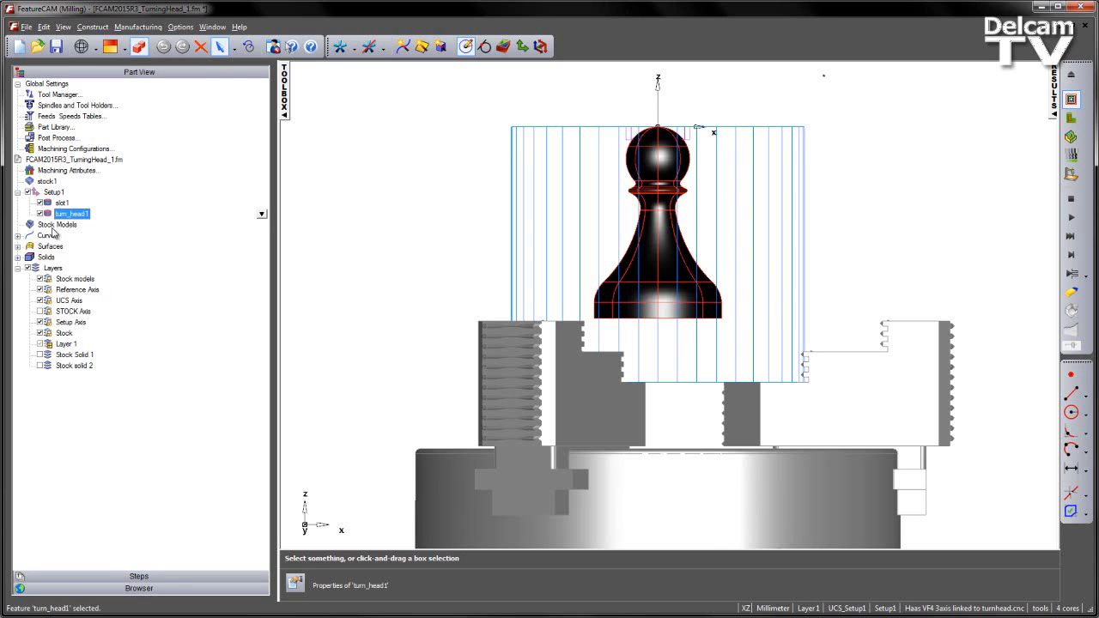
mouse_move(133, 244)
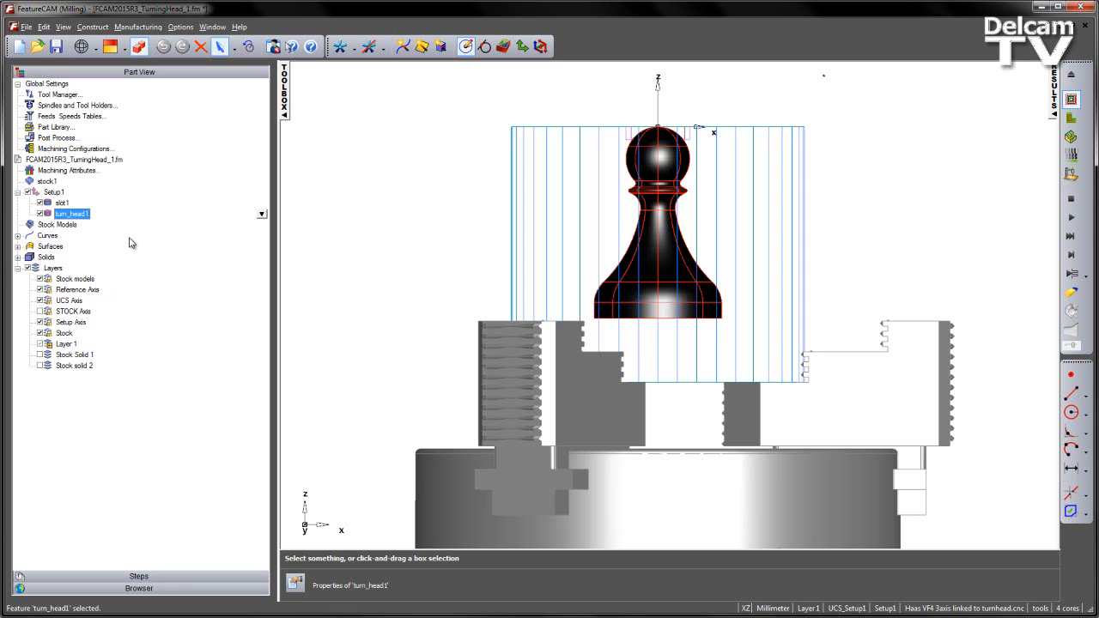
mouse_move(179, 28)
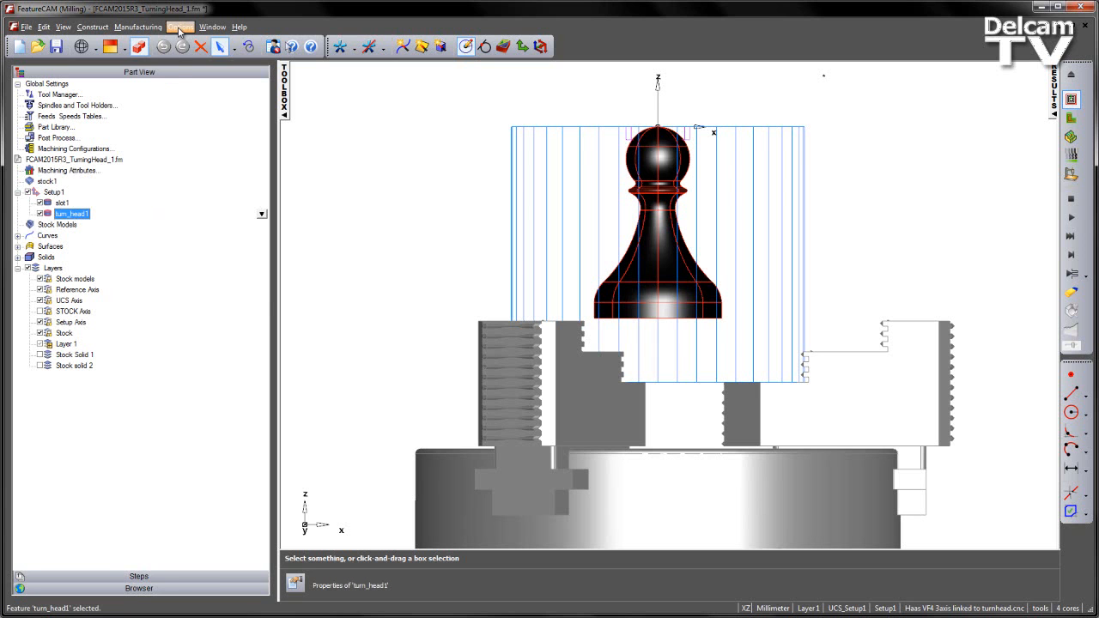
click(180, 28)
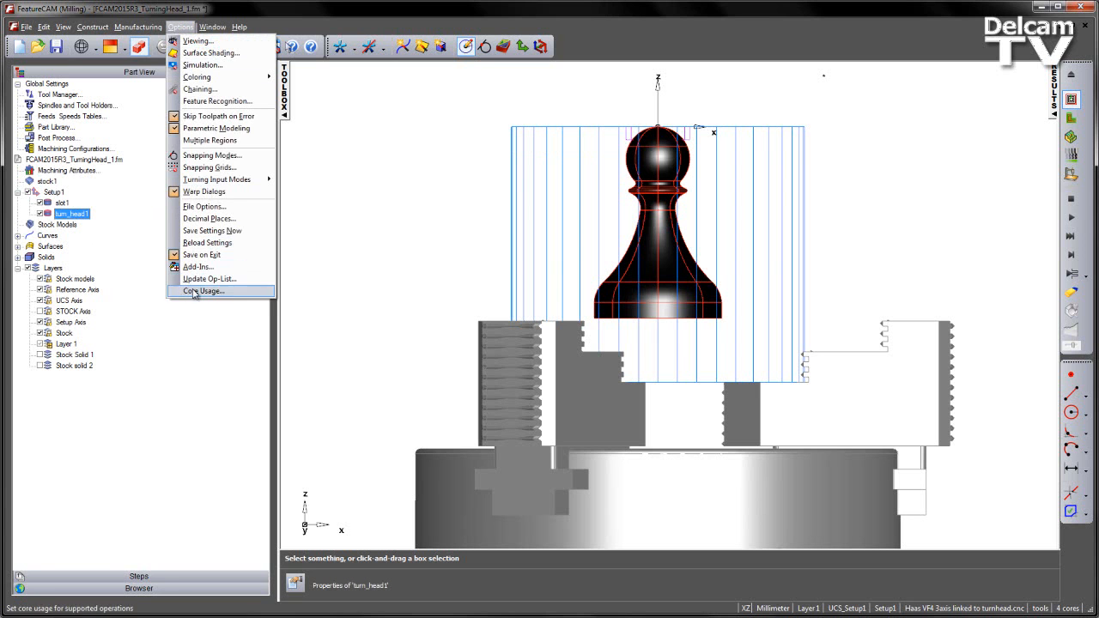
click(196, 268)
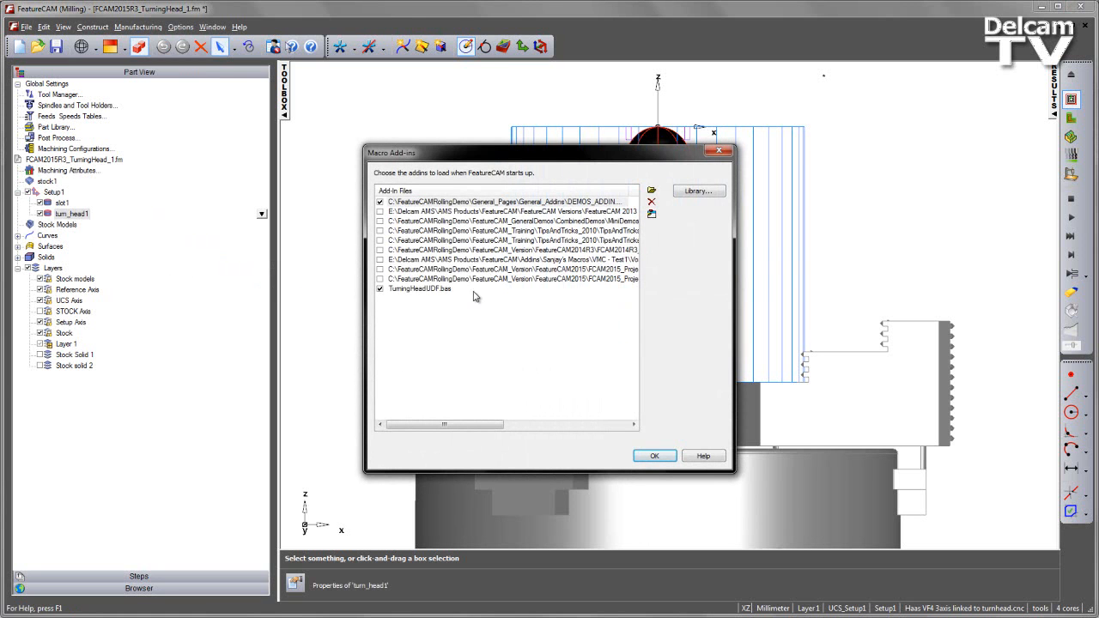
mouse_move(470, 379)
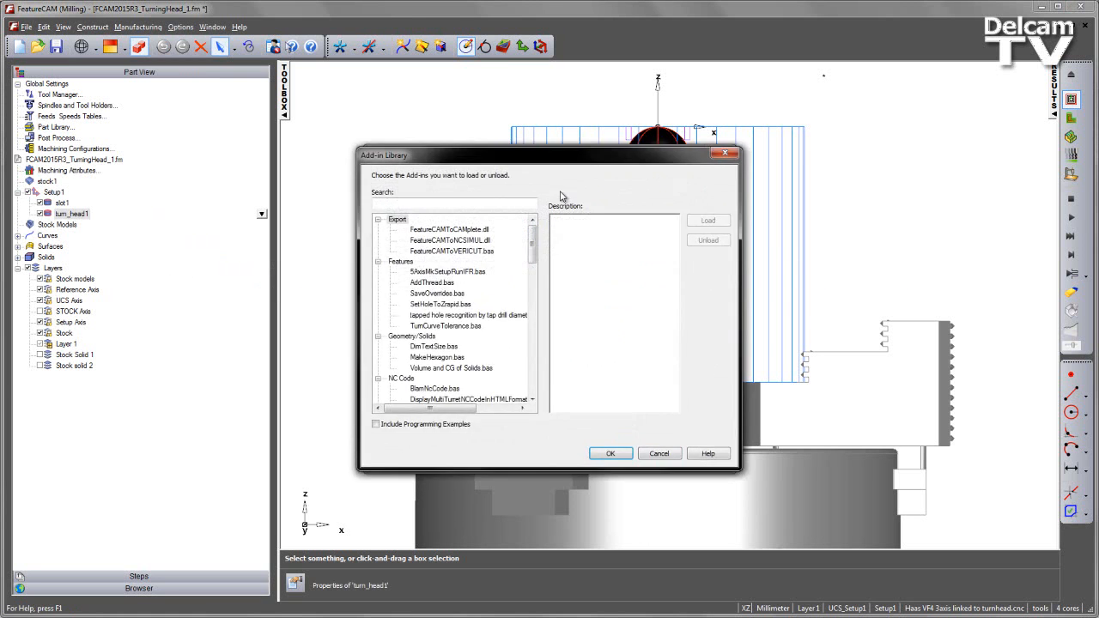
text(turn)
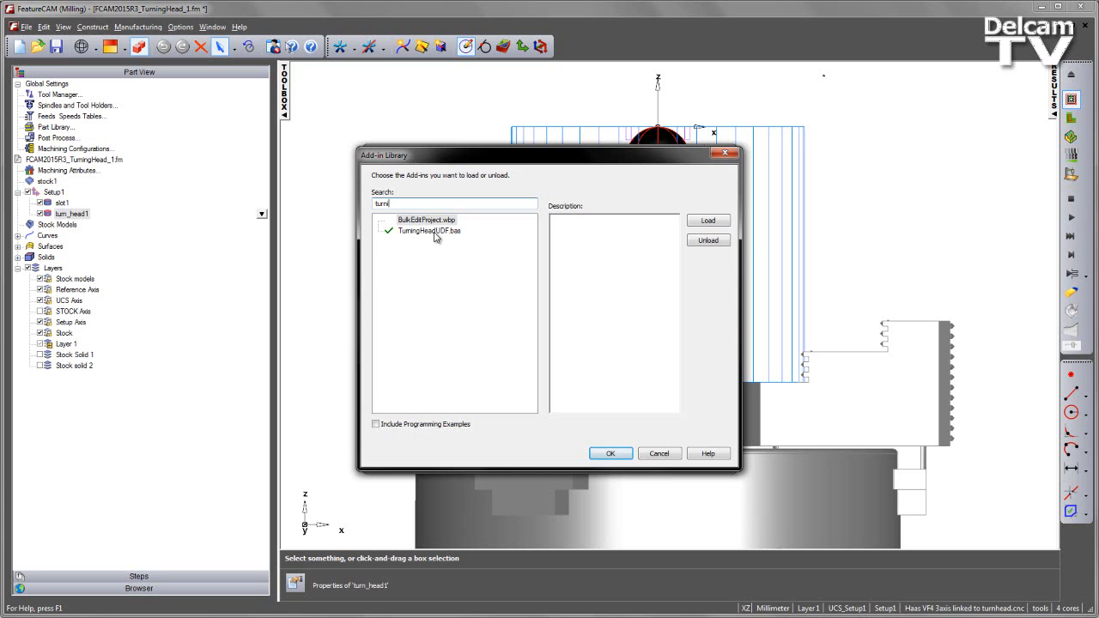
mouse_move(399, 237)
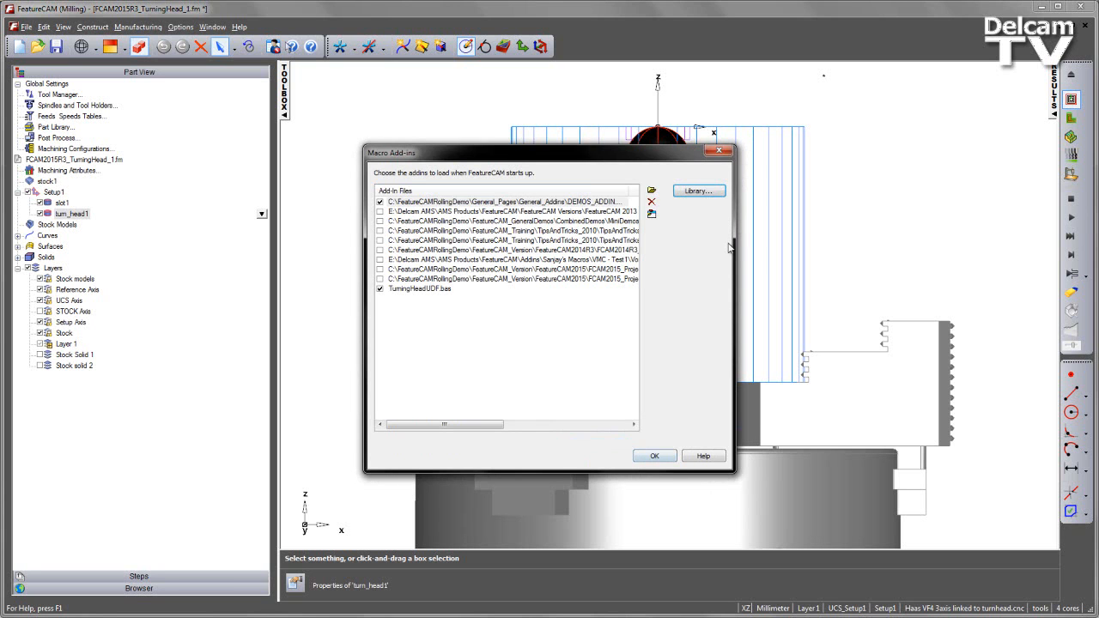
click(654, 455)
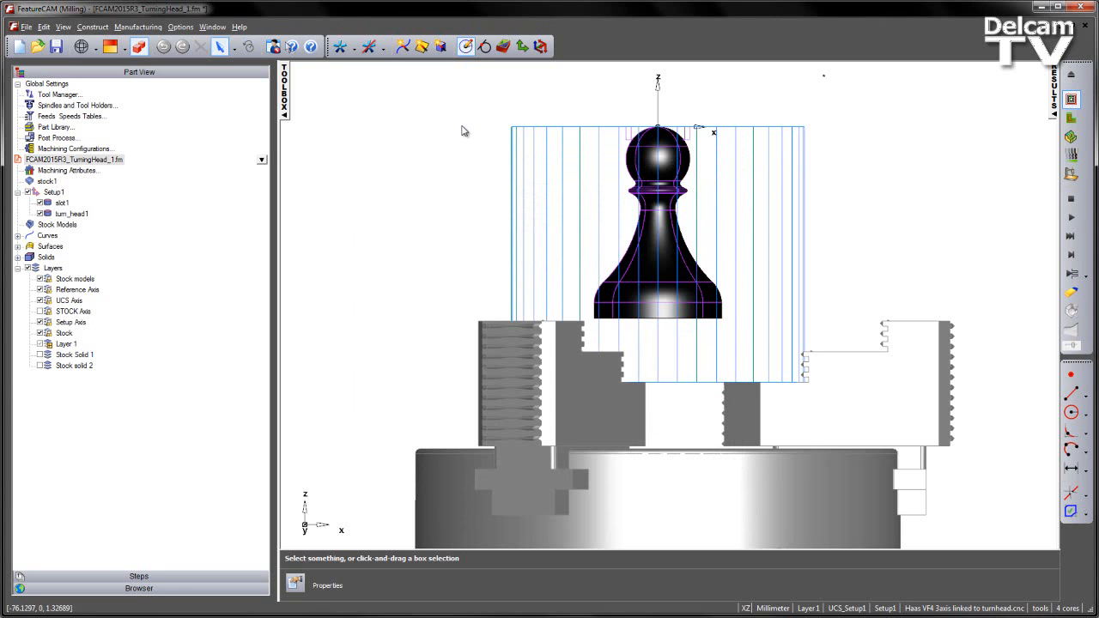
mouse_move(366, 216)
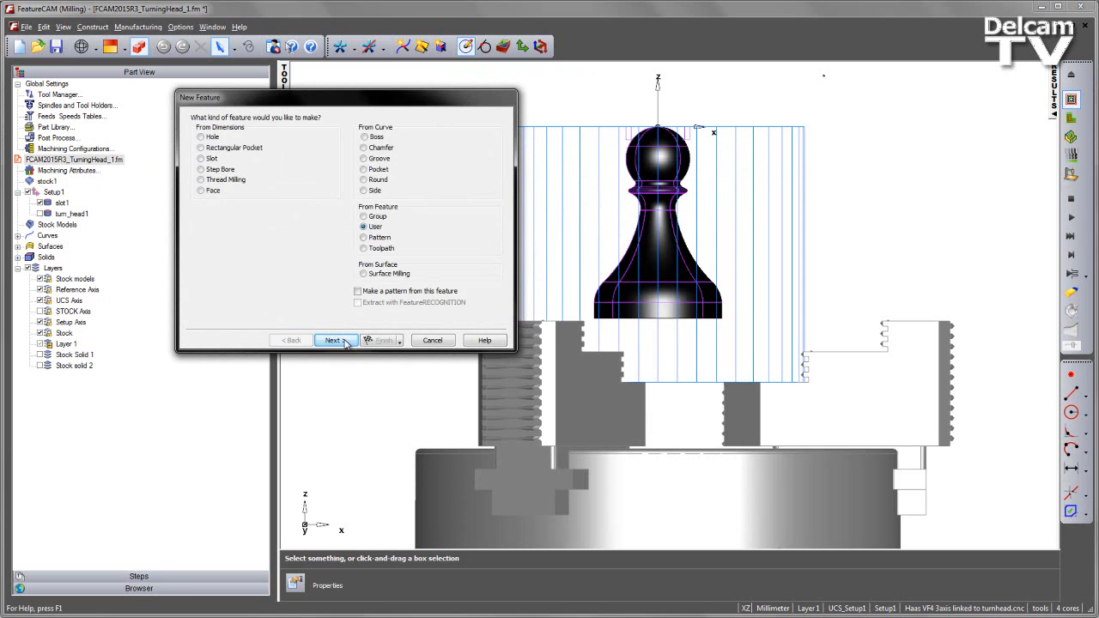
Step: Create a user Turn Head feature turn_head2 from curve_pawn_extended_od with top offset 0
click(333, 340)
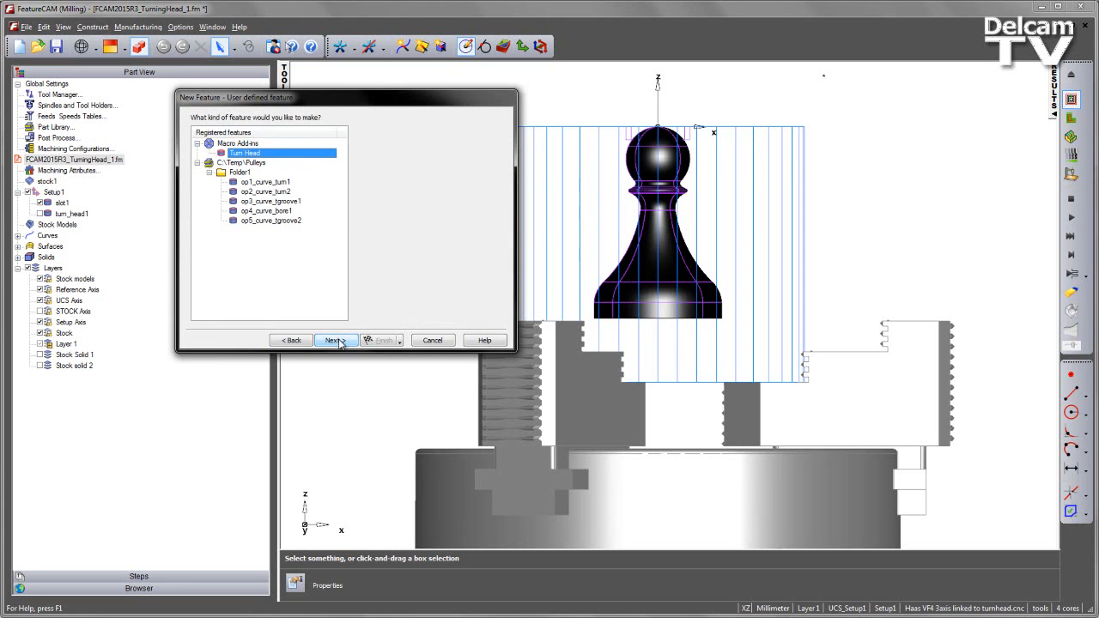
click(333, 340)
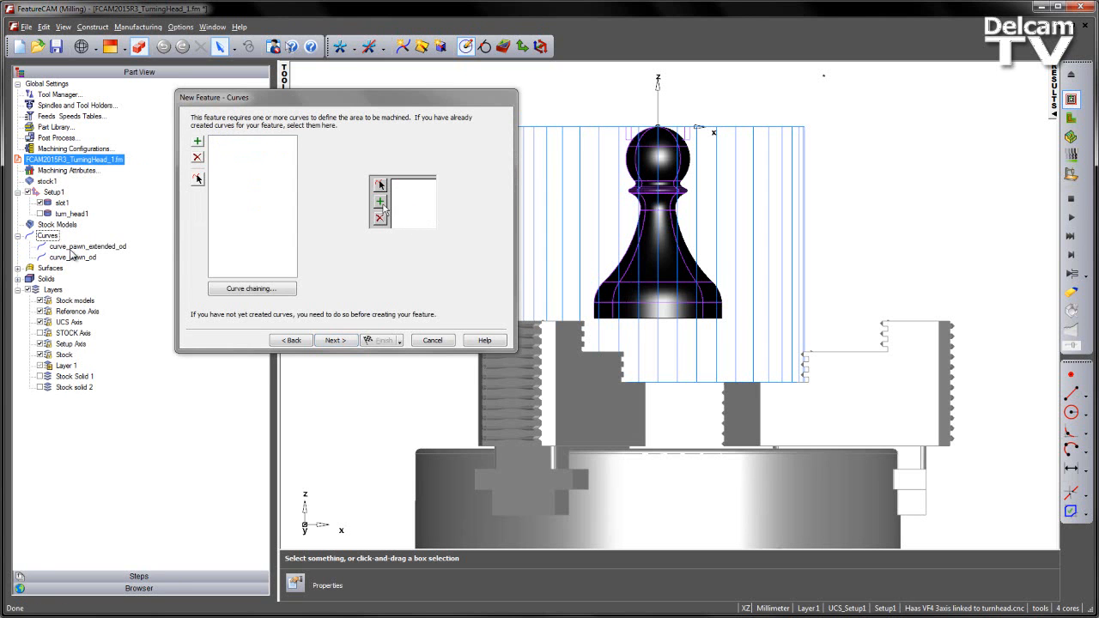
click(198, 179)
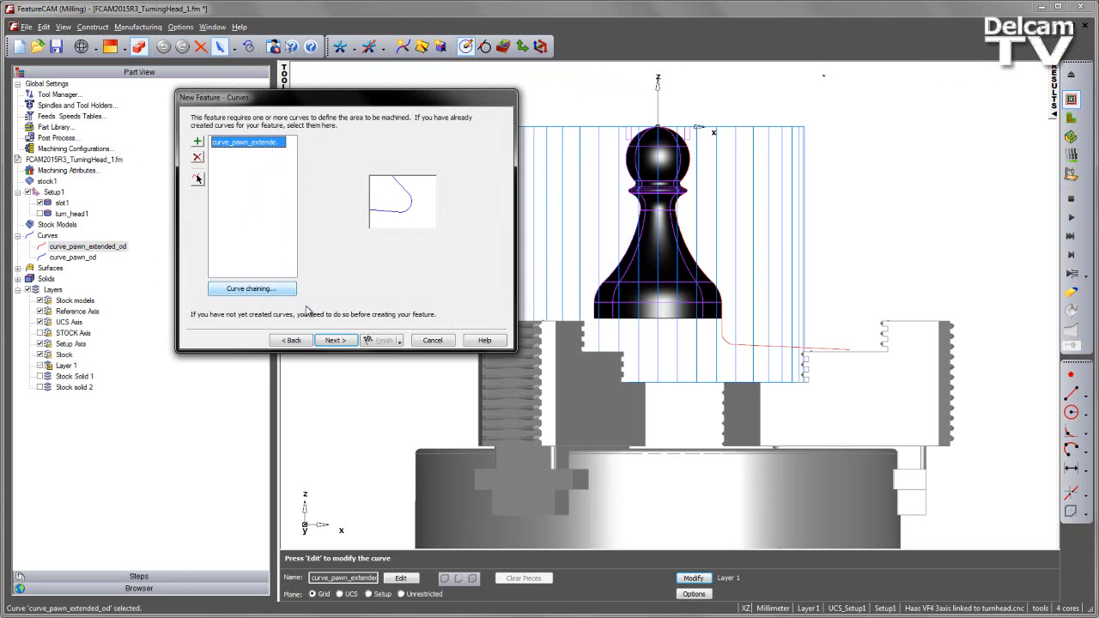
click(333, 340)
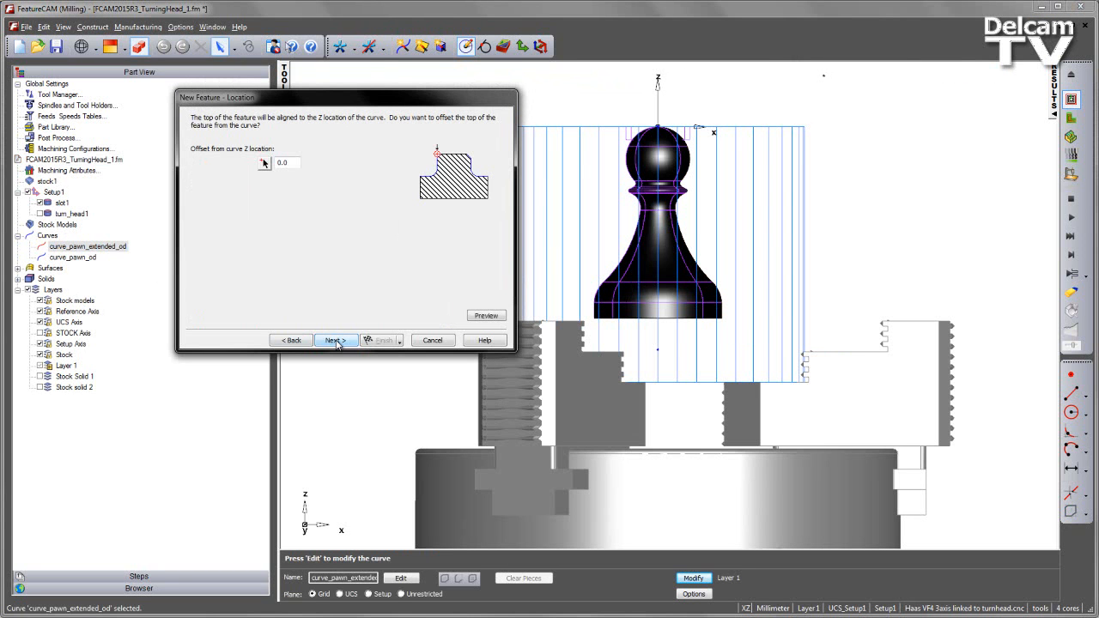
click(333, 340)
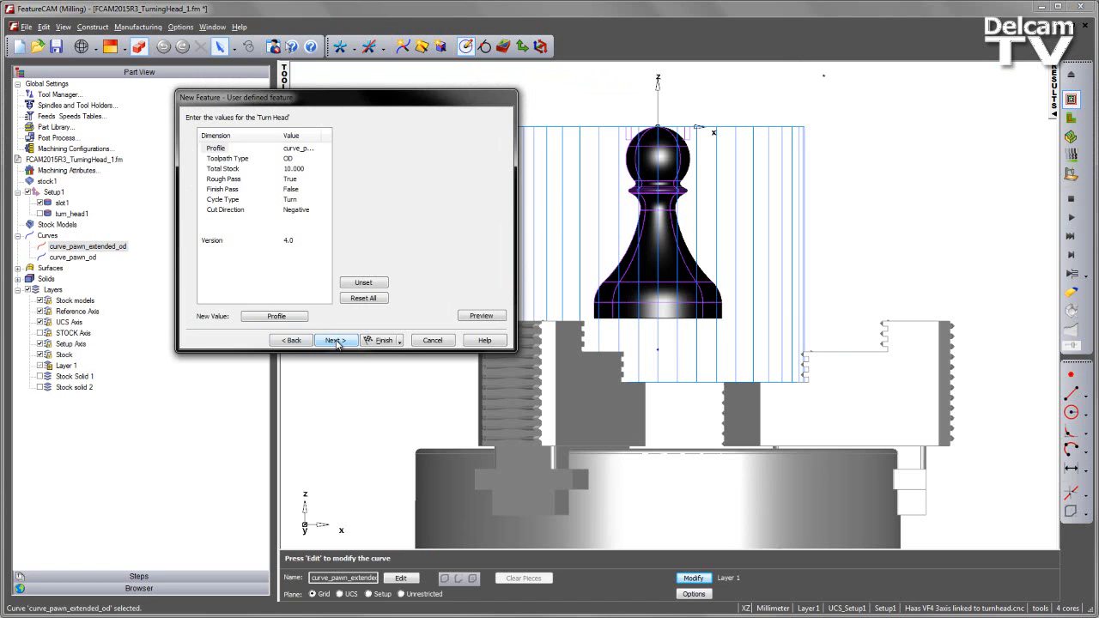
mouse_move(283, 110)
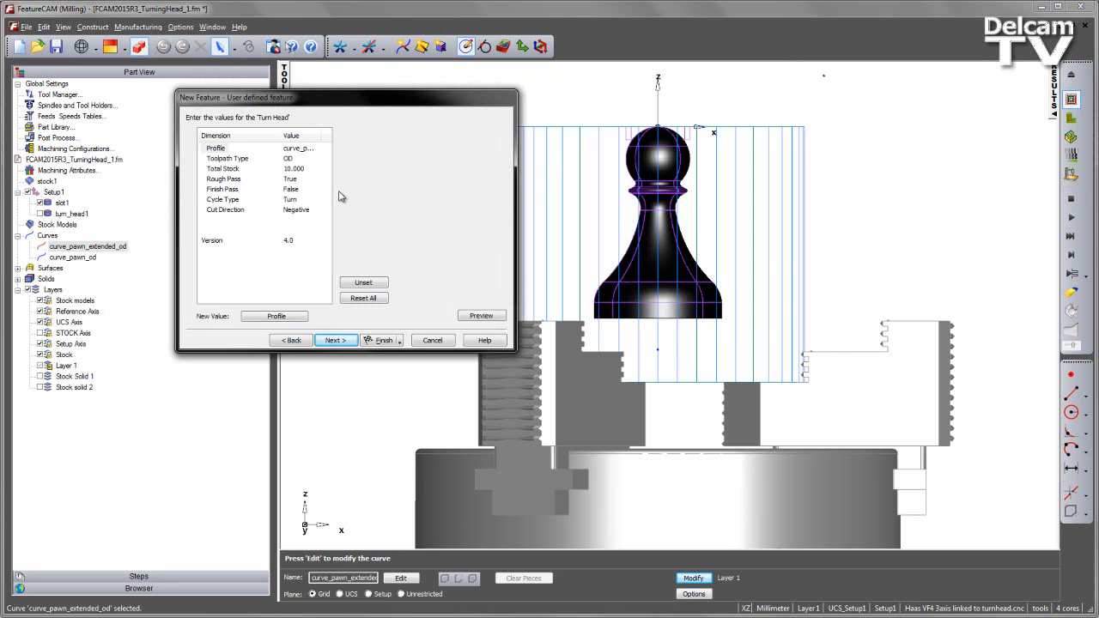
click(381, 340)
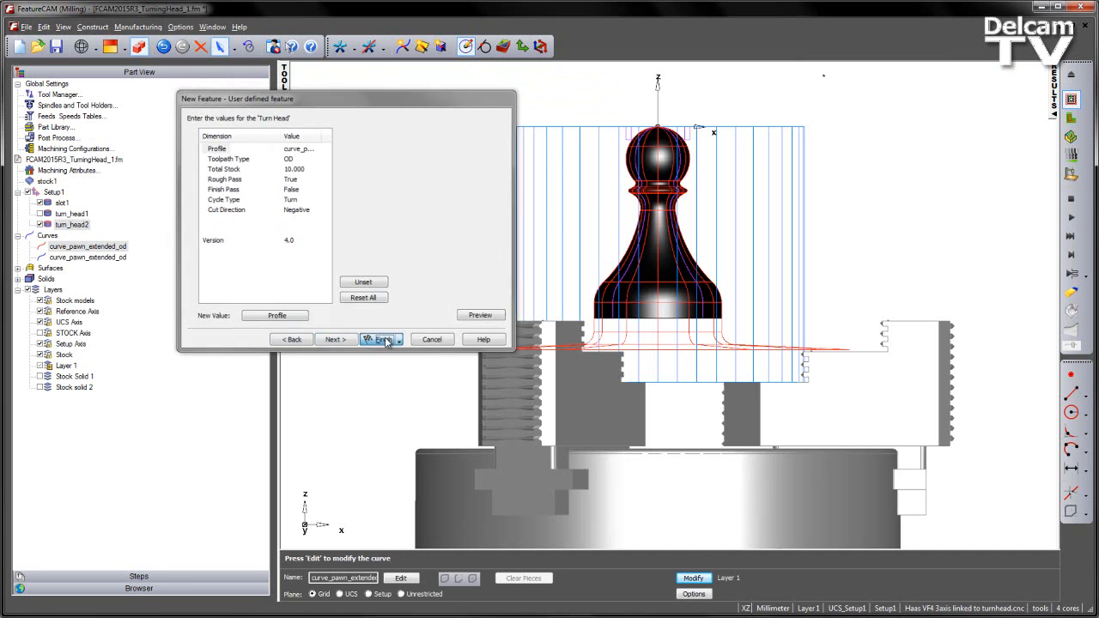
click(381, 340)
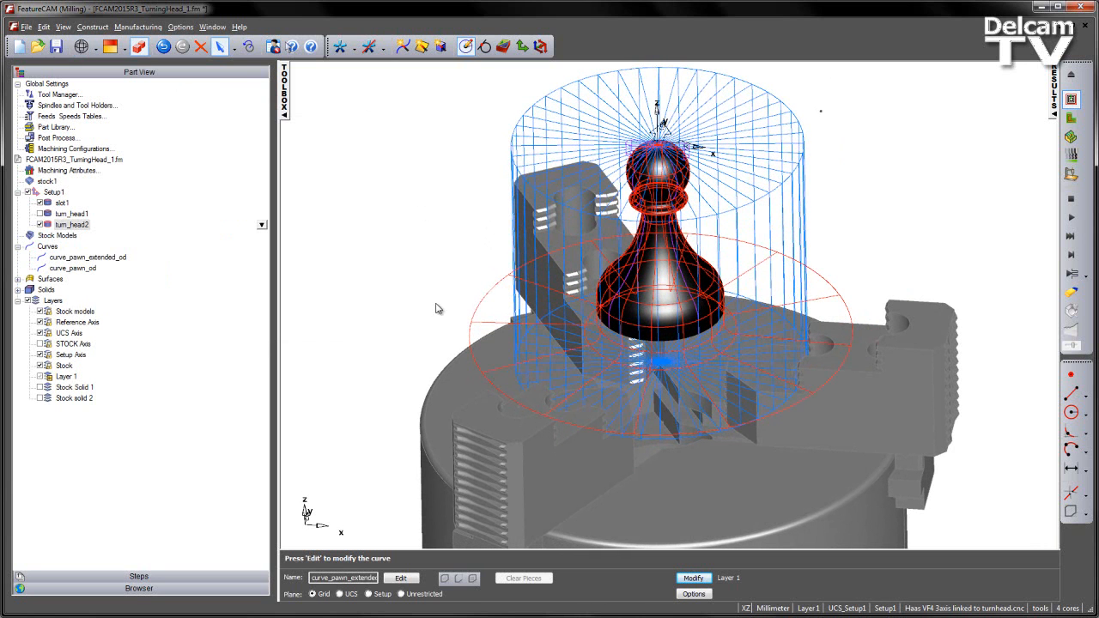
mouse_move(776, 206)
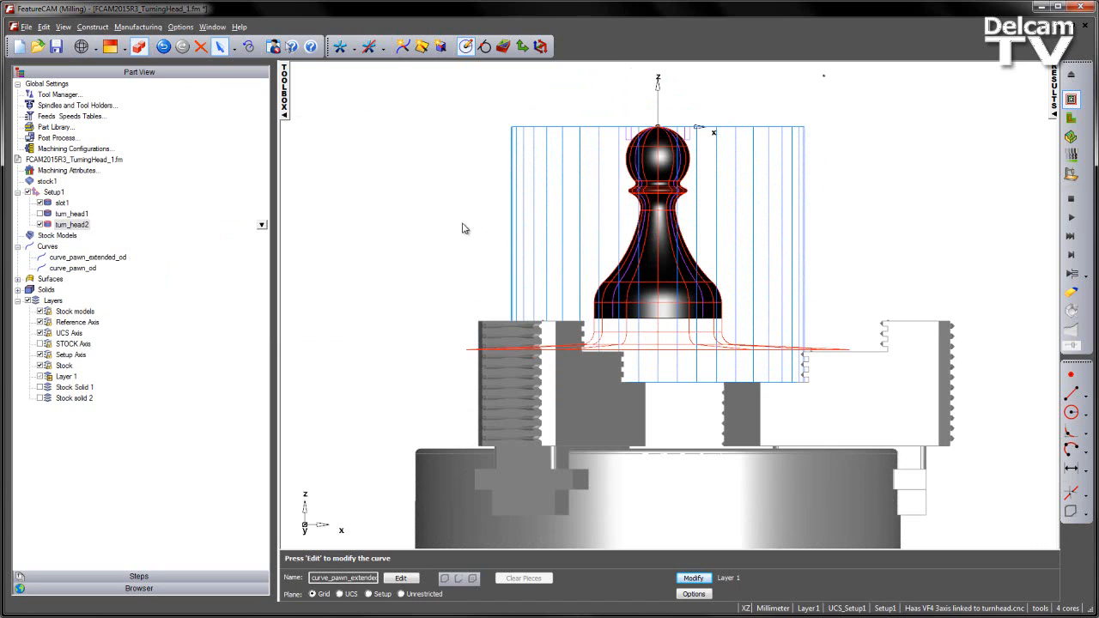
mouse_move(391, 213)
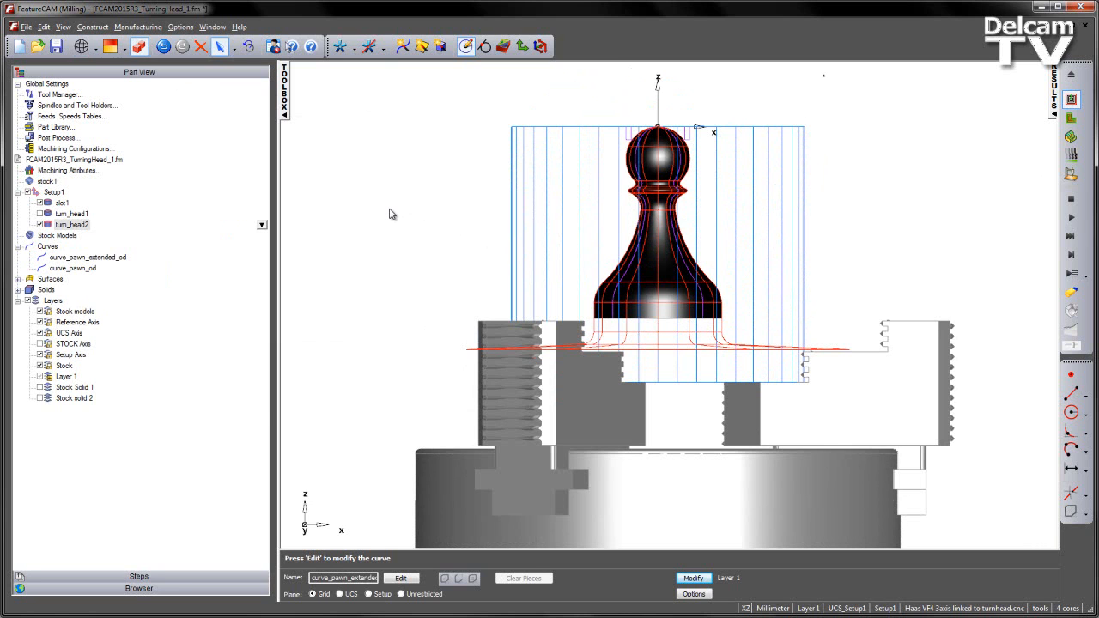
Step: In turn_head2 properties, set the finish pass to True alongside the rough pass
double_click(72, 224)
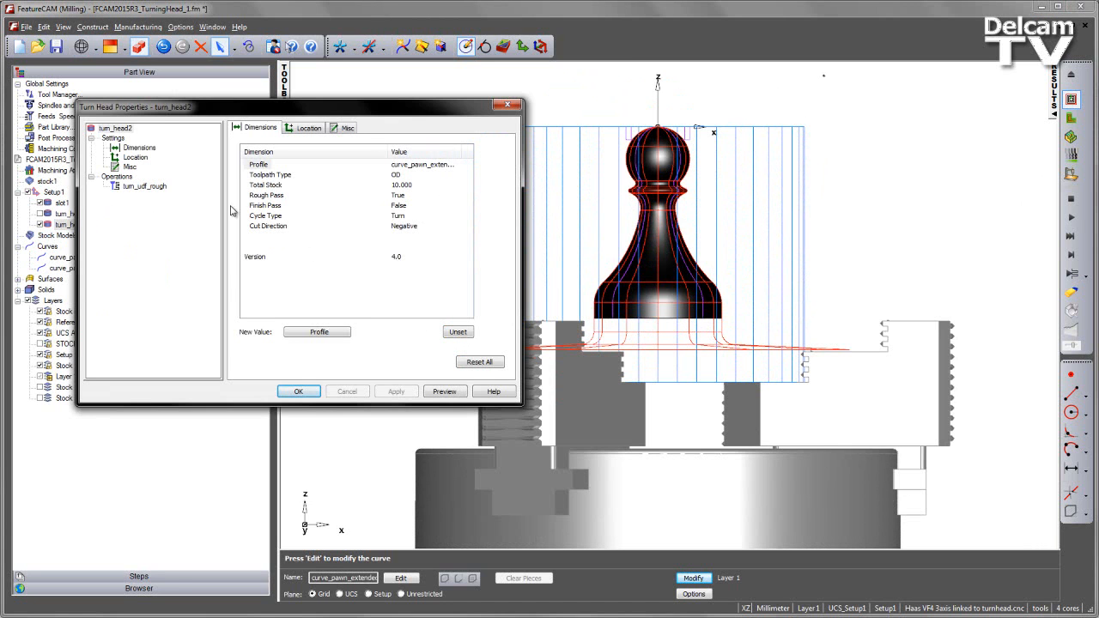
mouse_move(292, 254)
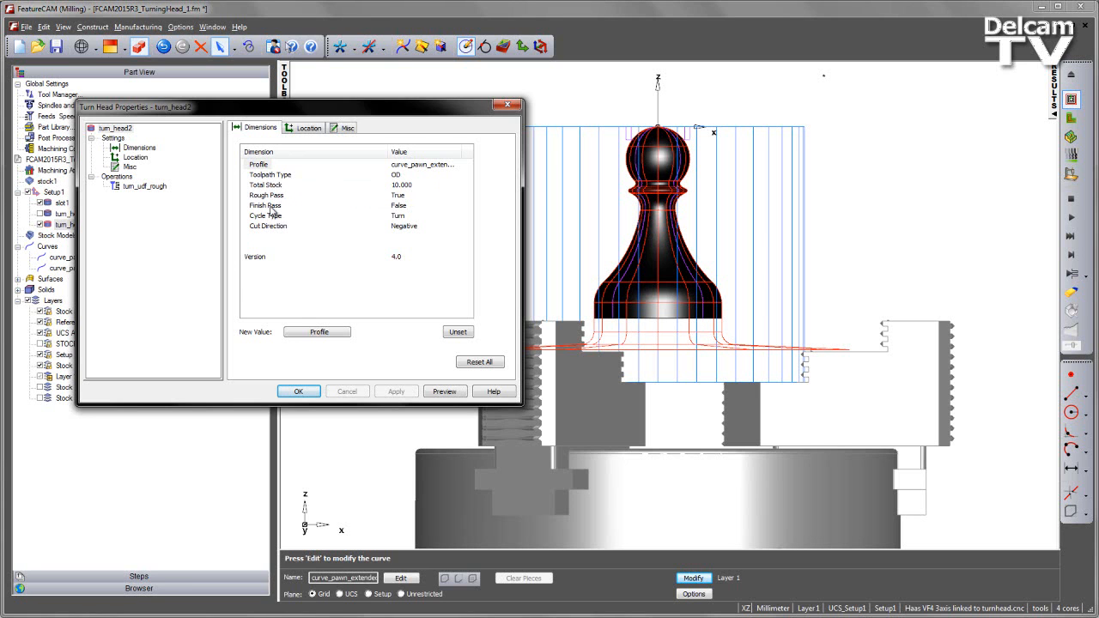
click(266, 209)
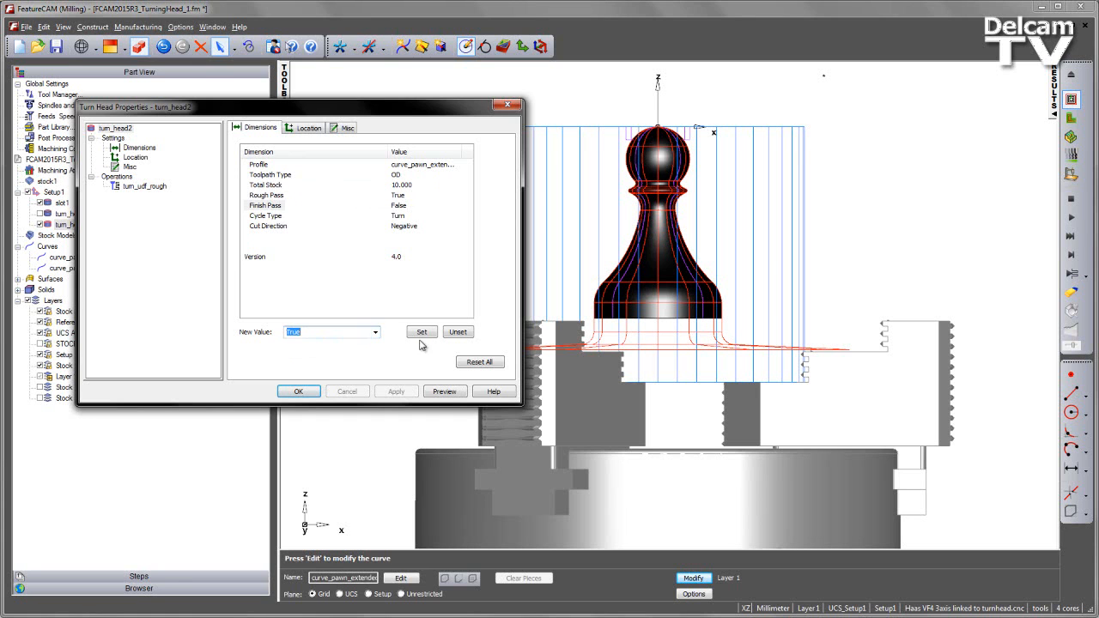
click(421, 333)
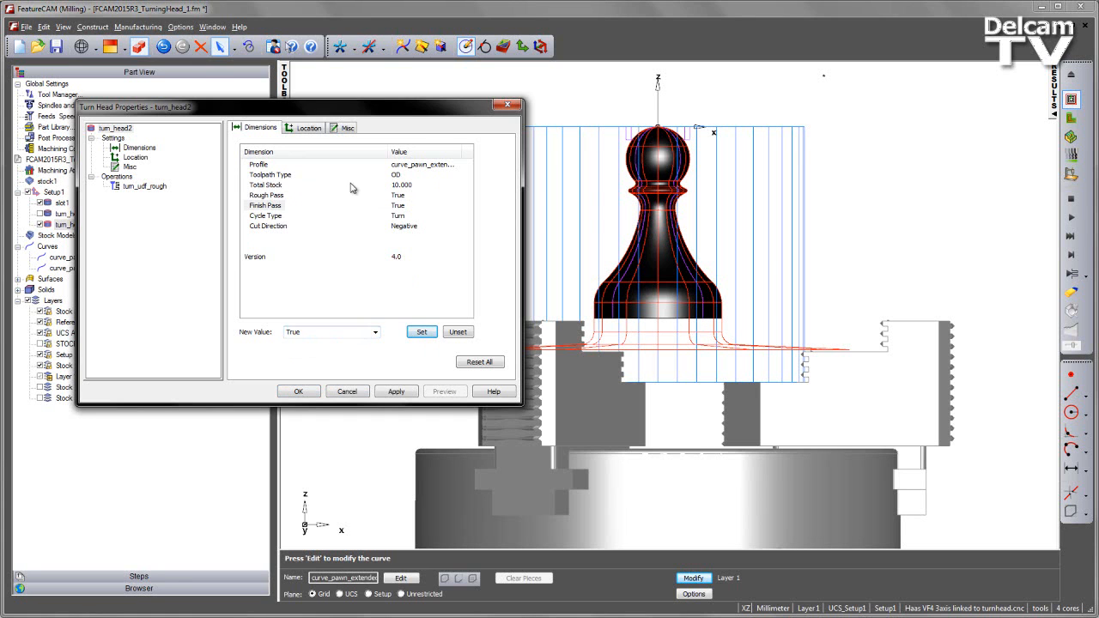
mouse_move(316, 266)
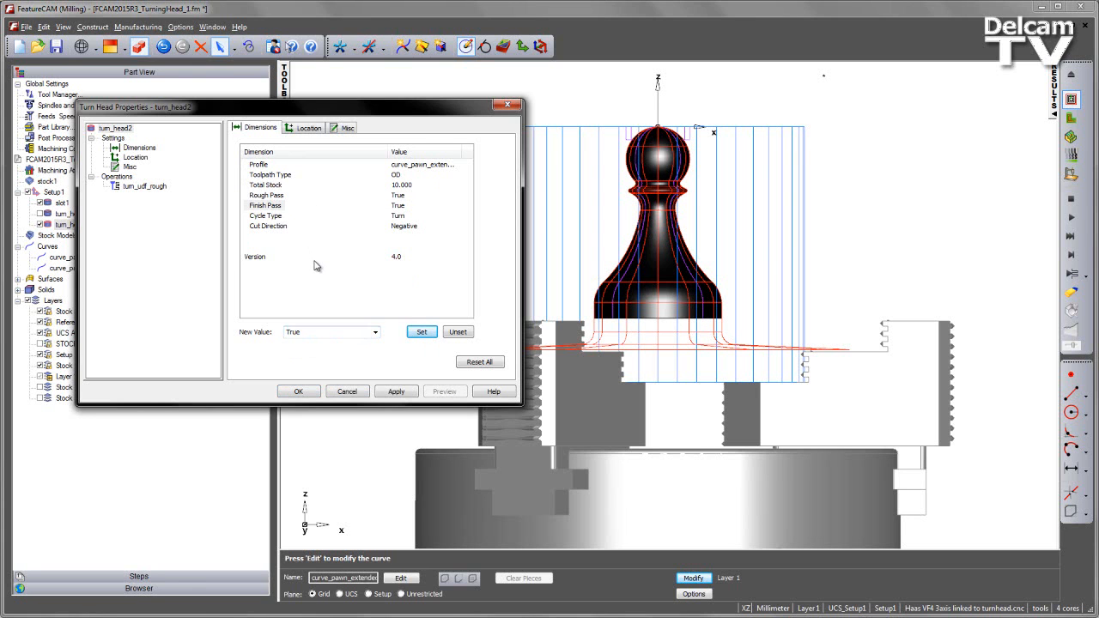
mouse_move(273, 179)
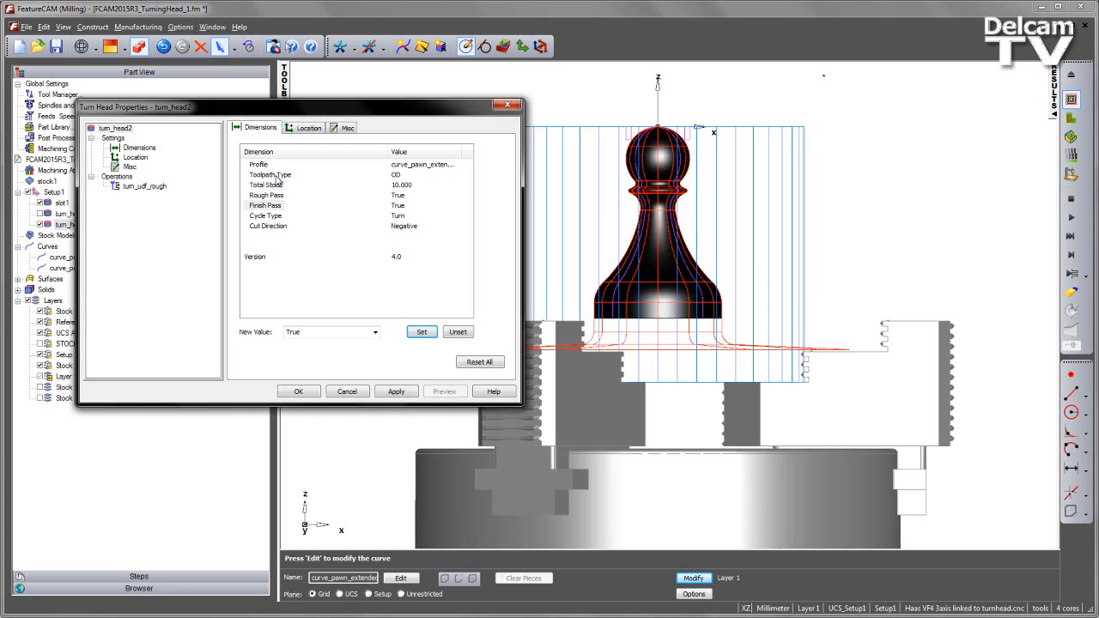
mouse_move(163, 187)
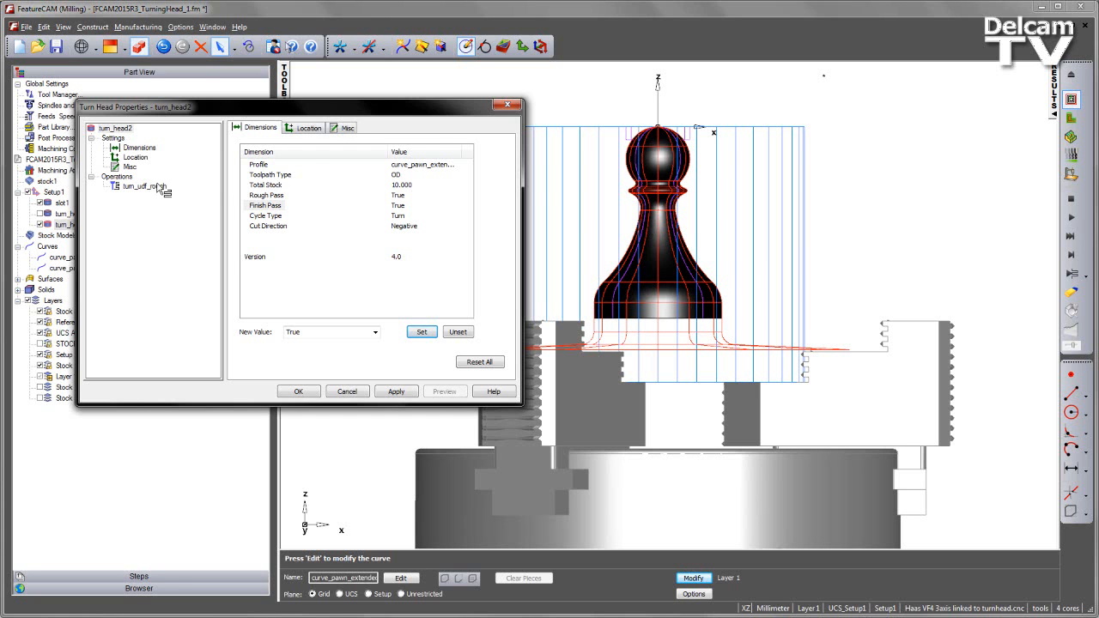
Step: Pick a start point in the part view for the turn_udf_rough operation
click(144, 196)
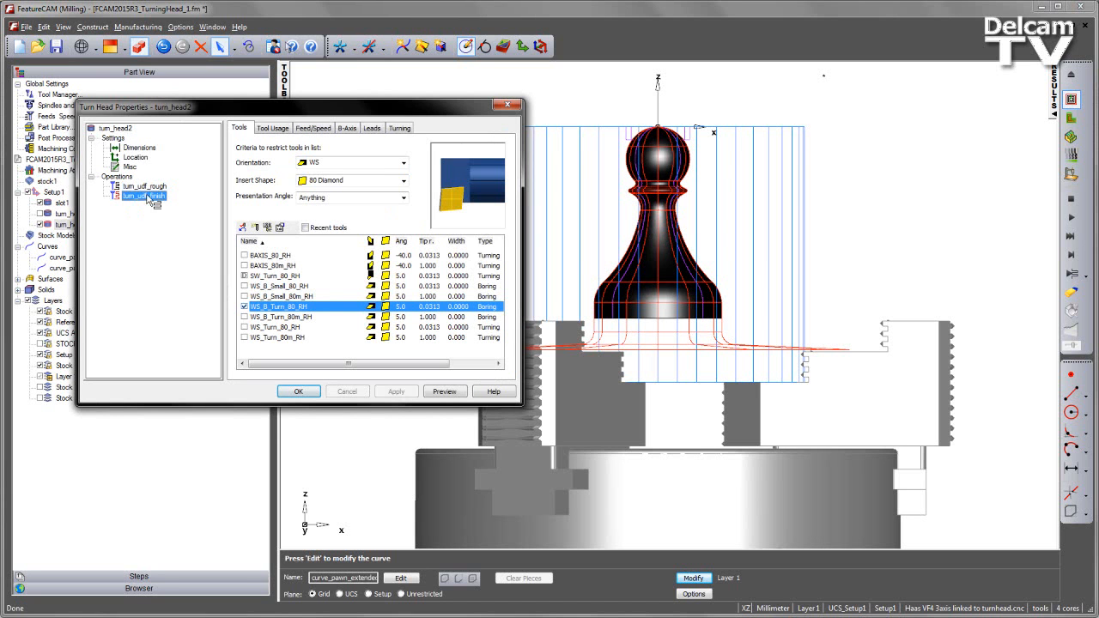
click(145, 185)
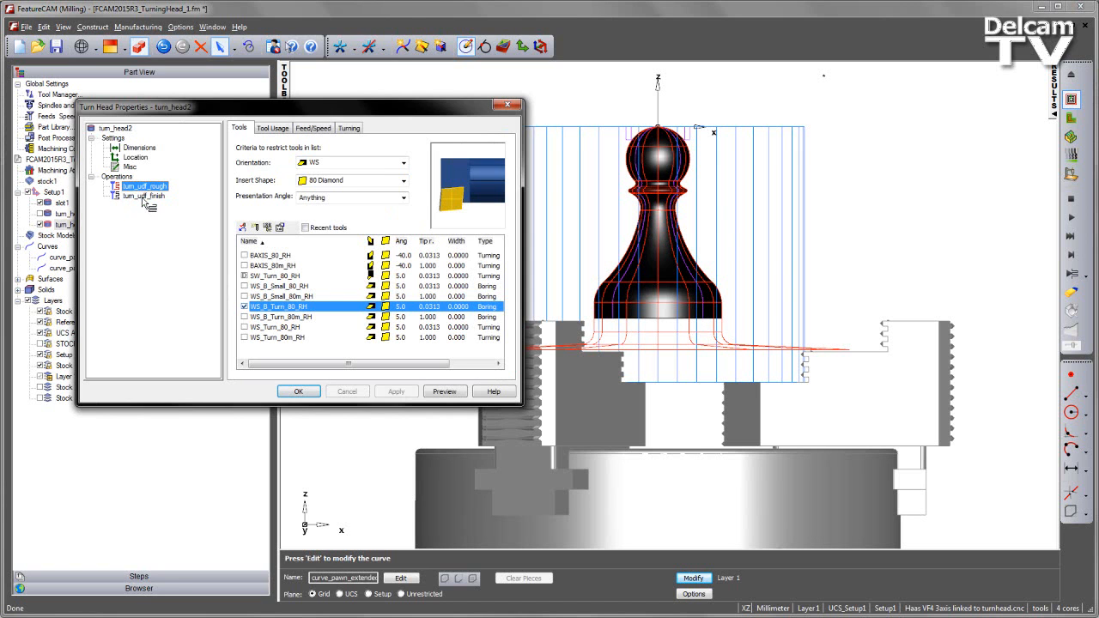
click(348, 127)
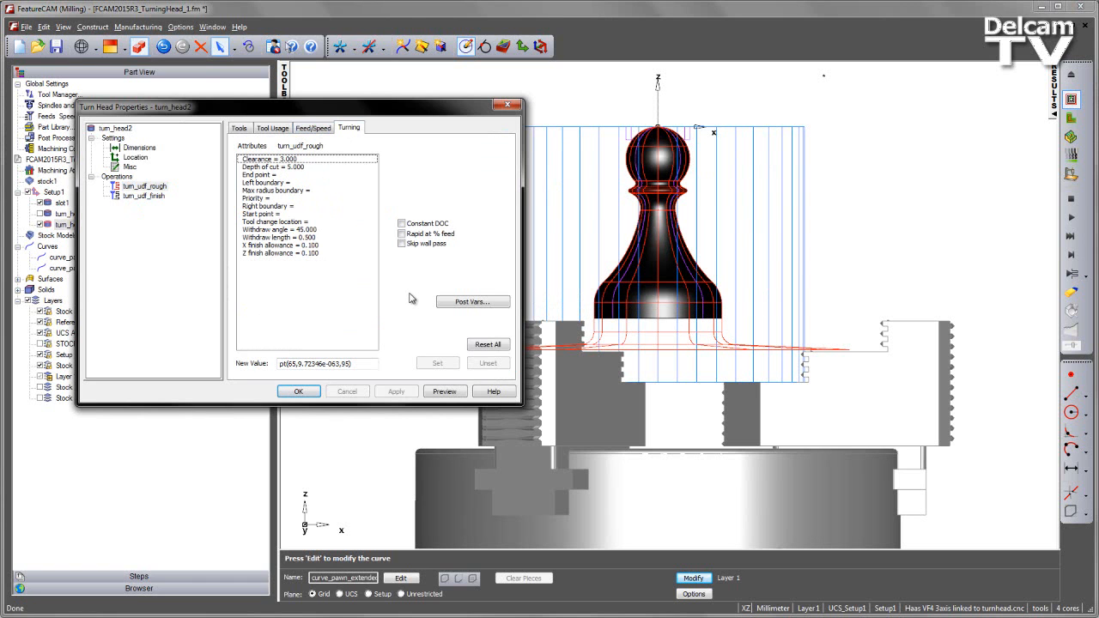
mouse_move(364, 239)
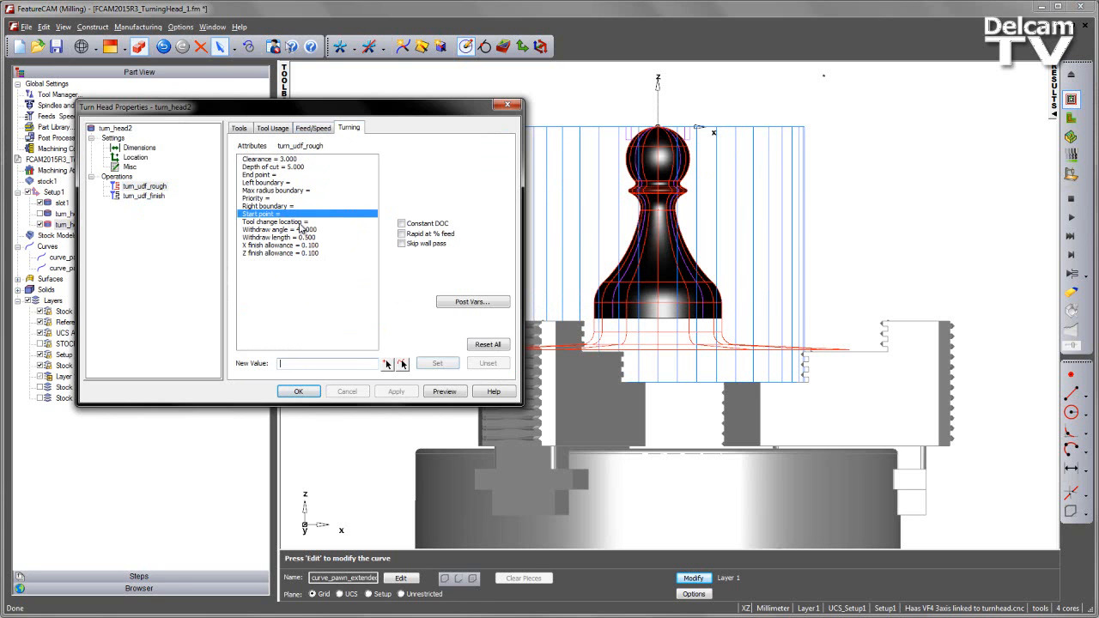
click(298, 392)
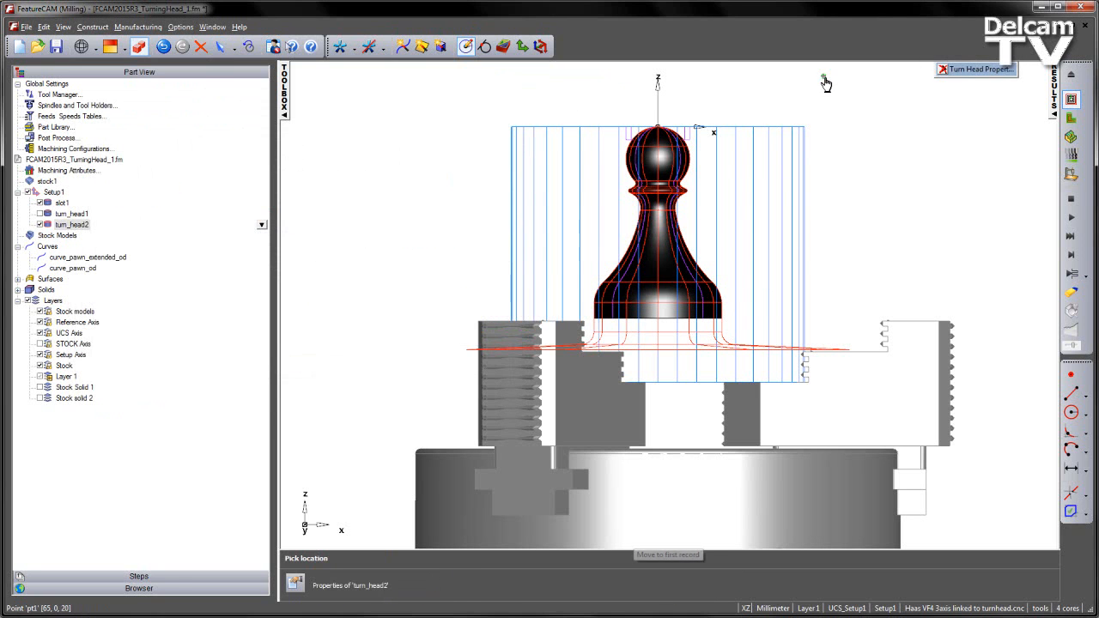
click(975, 69)
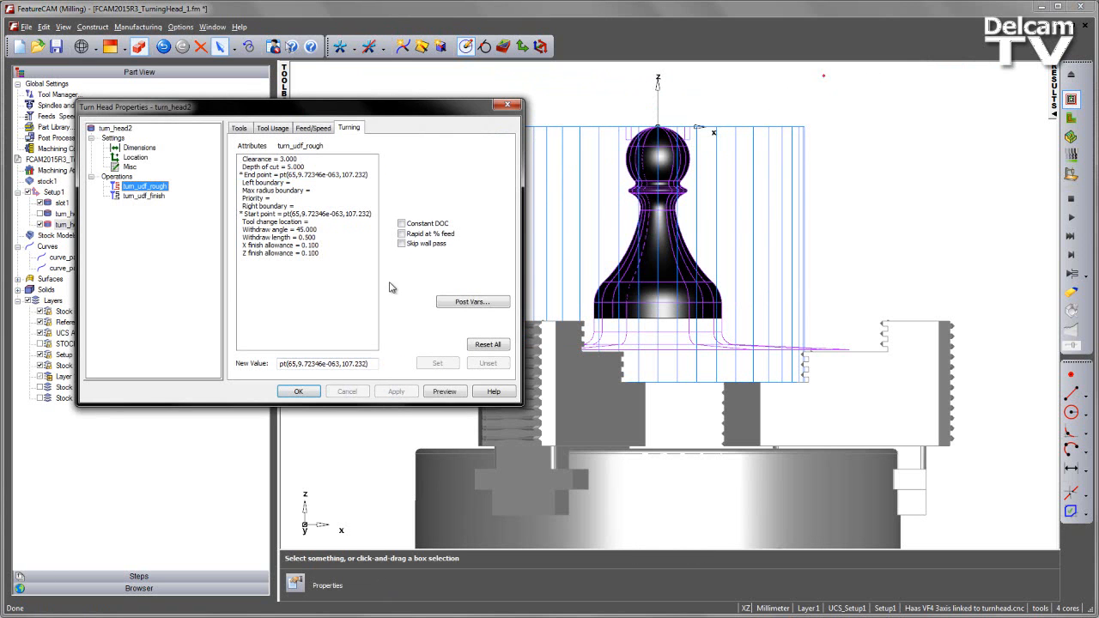
Step: Pick a start point in the part view for the turn_udf_finish operation and apply it
click(145, 195)
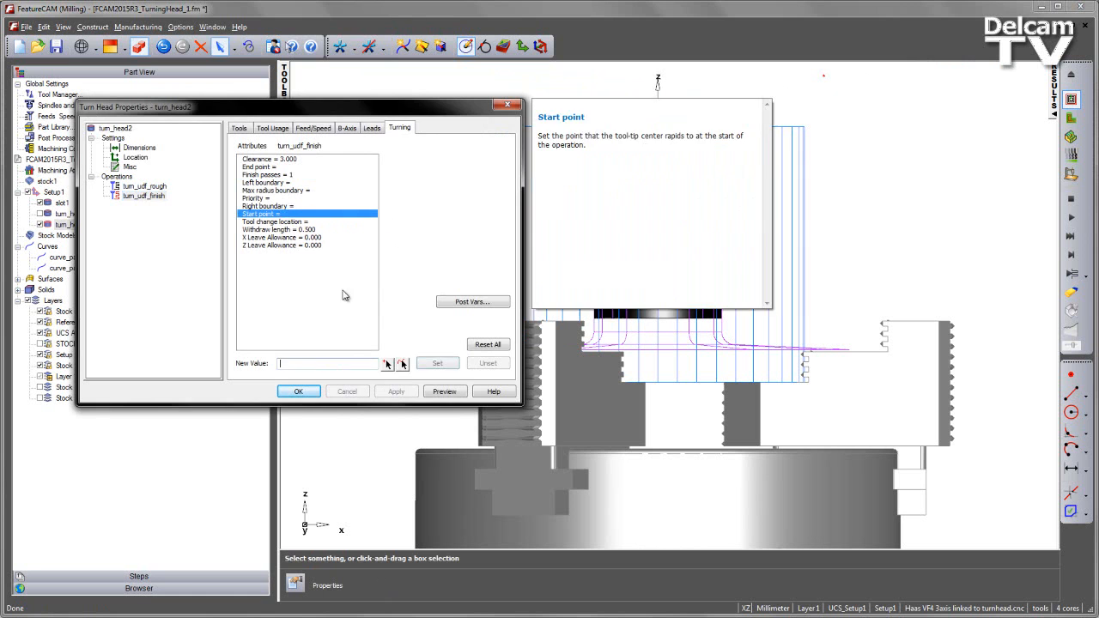
click(299, 391)
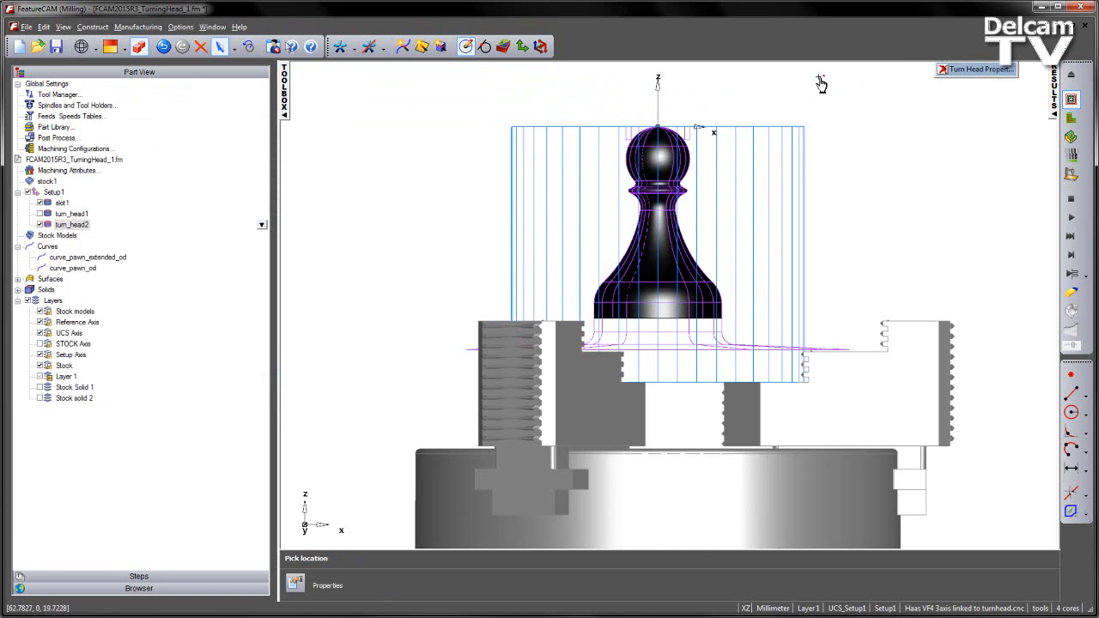
click(975, 69)
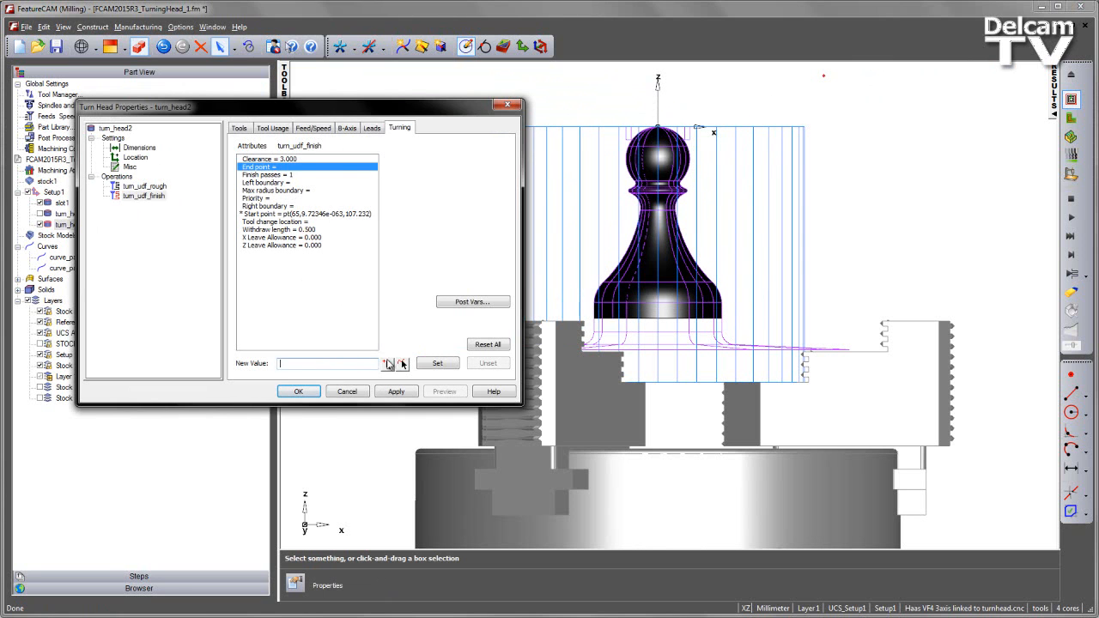
click(306, 166)
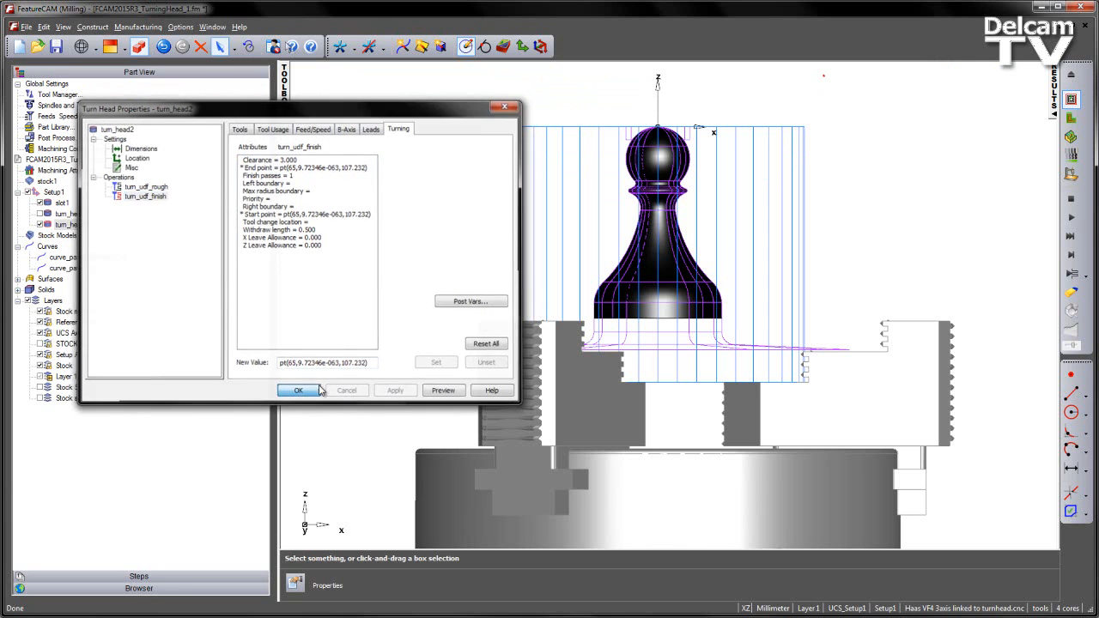
Step: Run the pawn toolpath as an isometric 3D solid cutting simulation
click(298, 389)
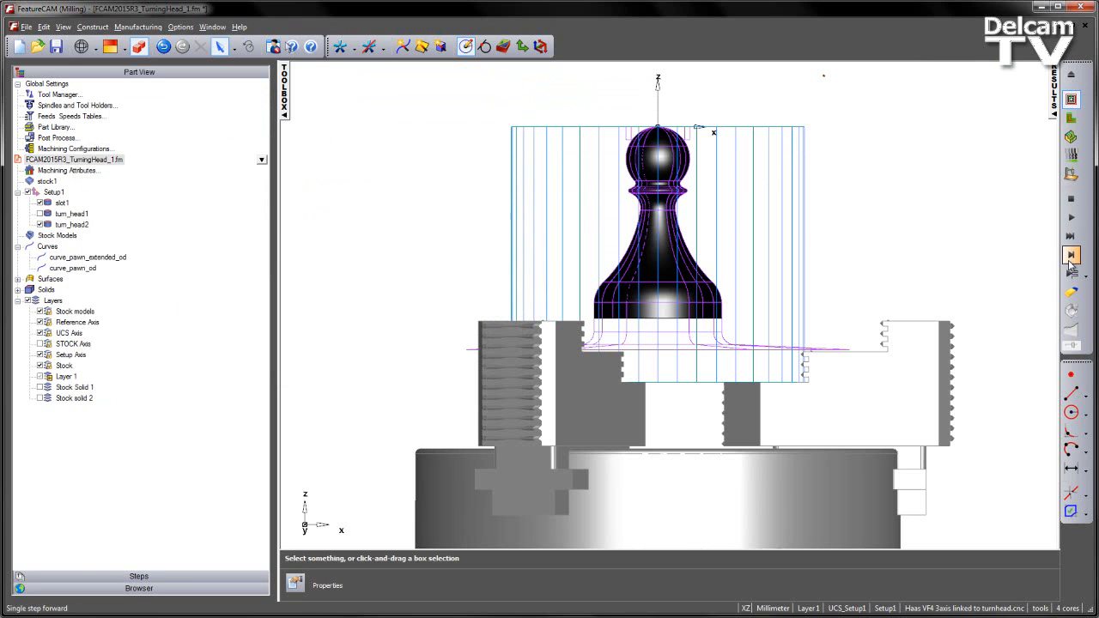
click(1071, 254)
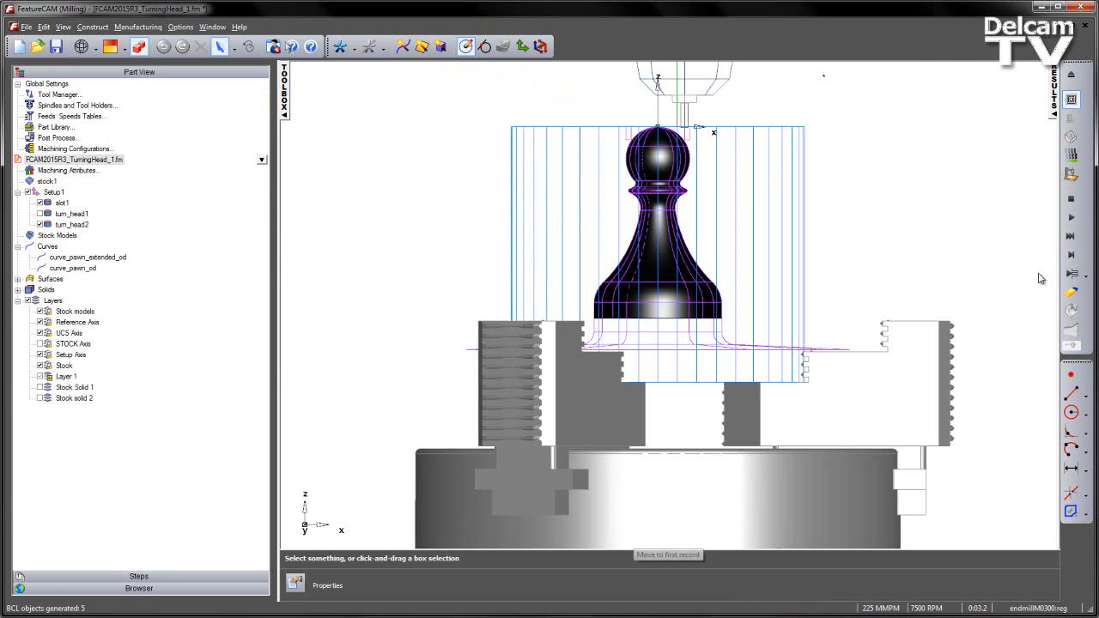
click(1074, 275)
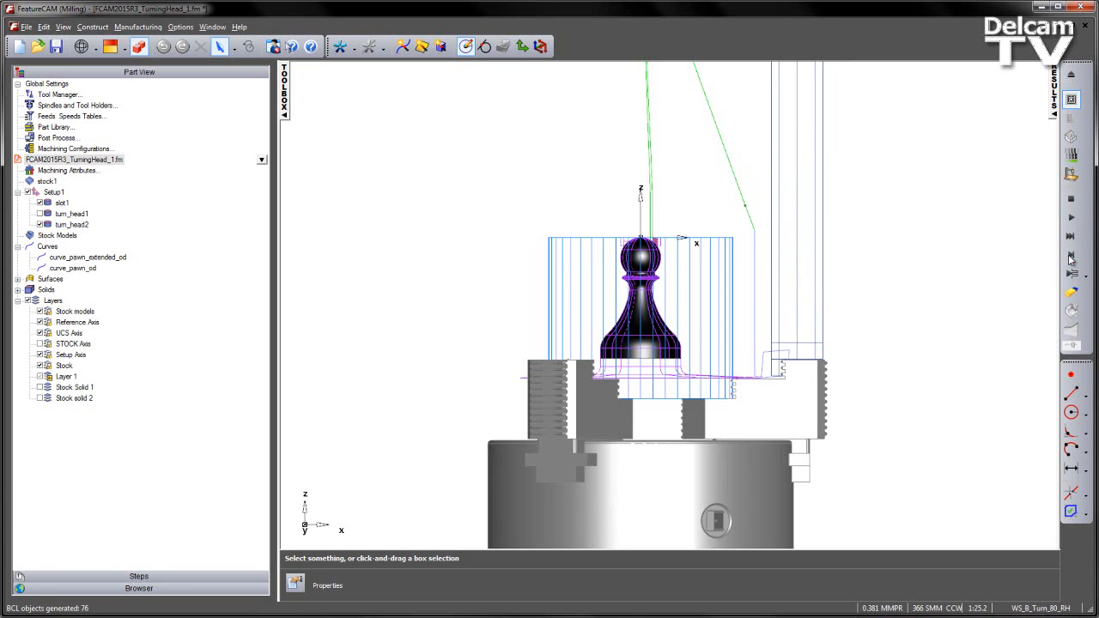
click(1071, 254)
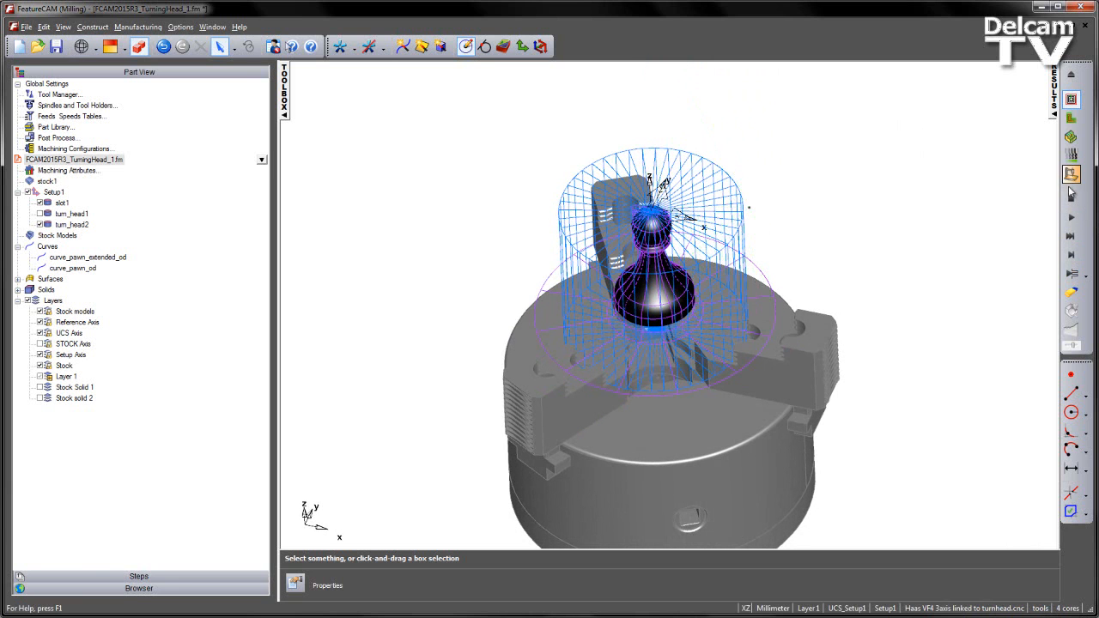
click(1072, 254)
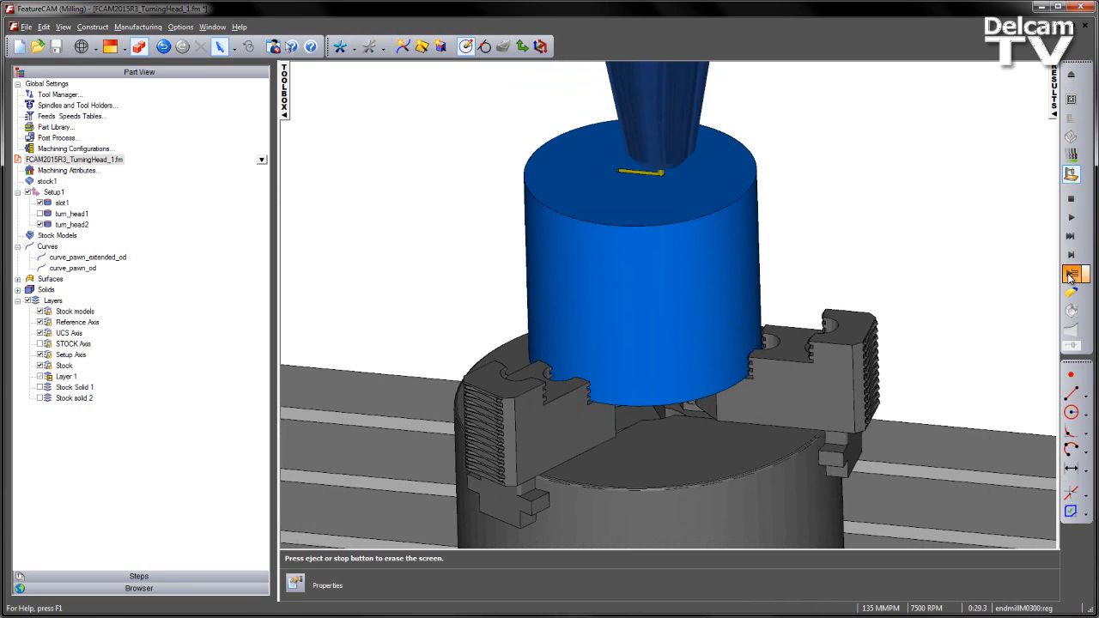
click(1071, 273)
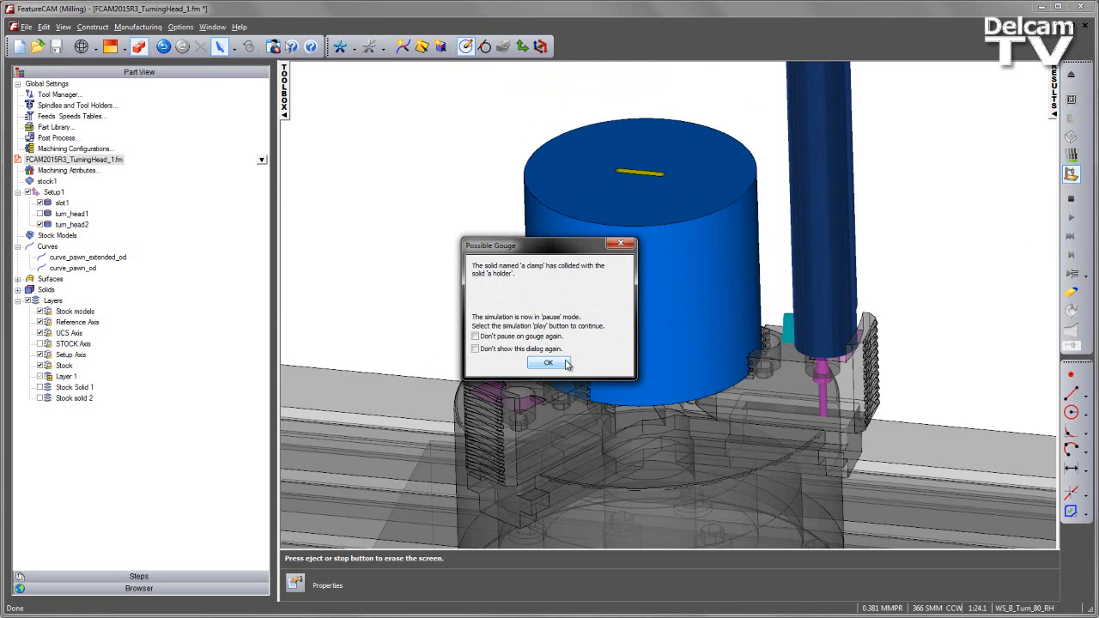
Step: Acknowledge the holder collision and possible gouge warnings
click(548, 362)
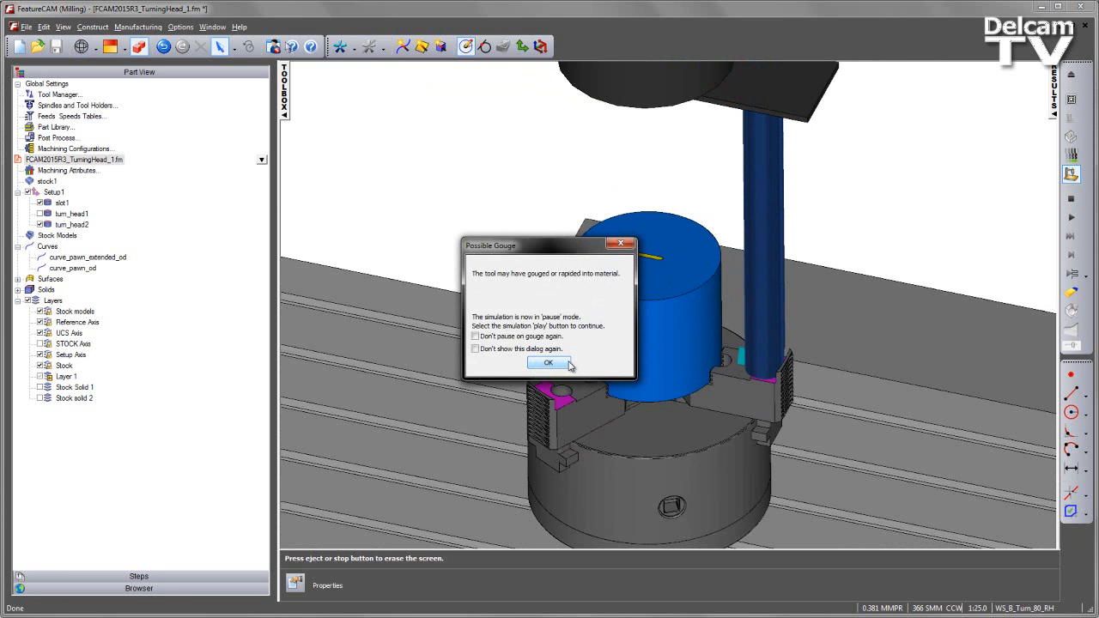
click(549, 362)
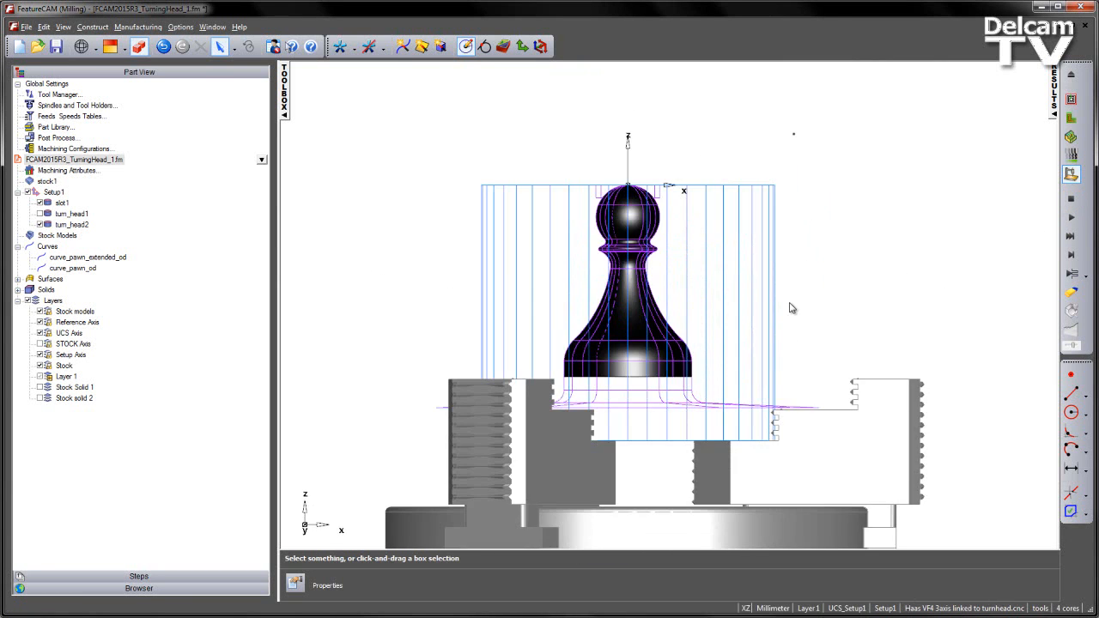
Step: Set the turn_udf_rough max radius boundary by picking it from the part (about 57.32)
right_click(72, 224)
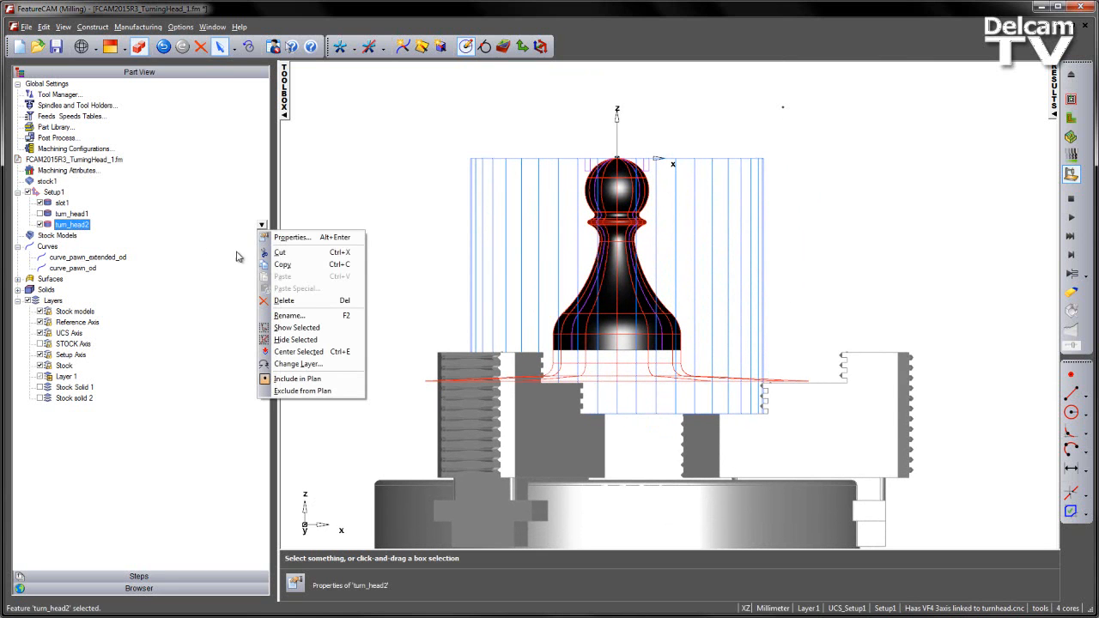
mouse_move(292, 237)
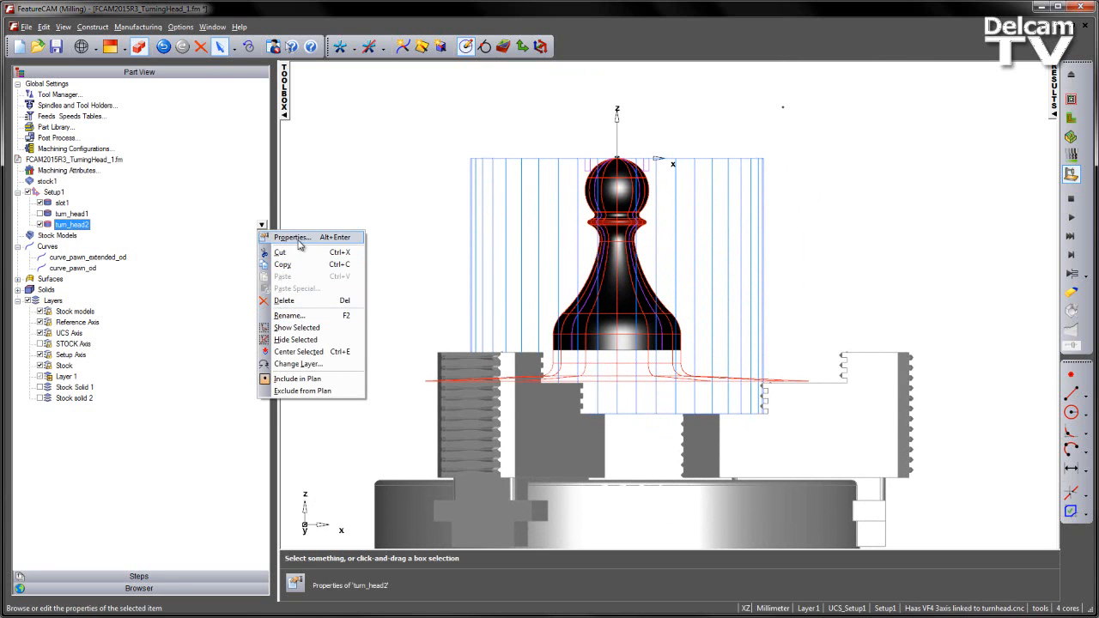
click(292, 237)
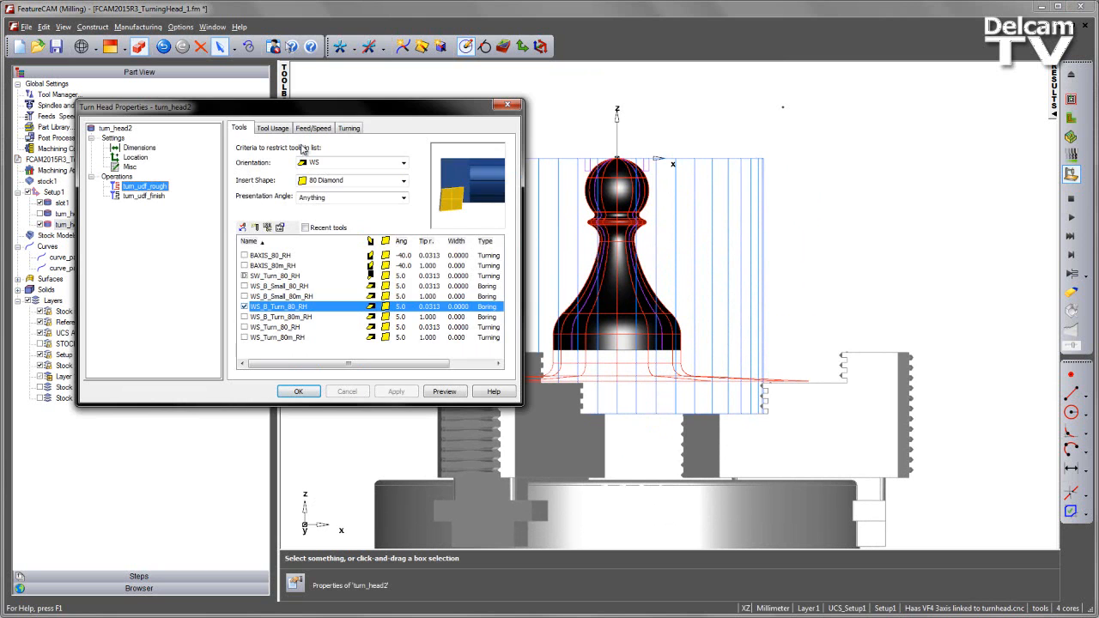
click(348, 127)
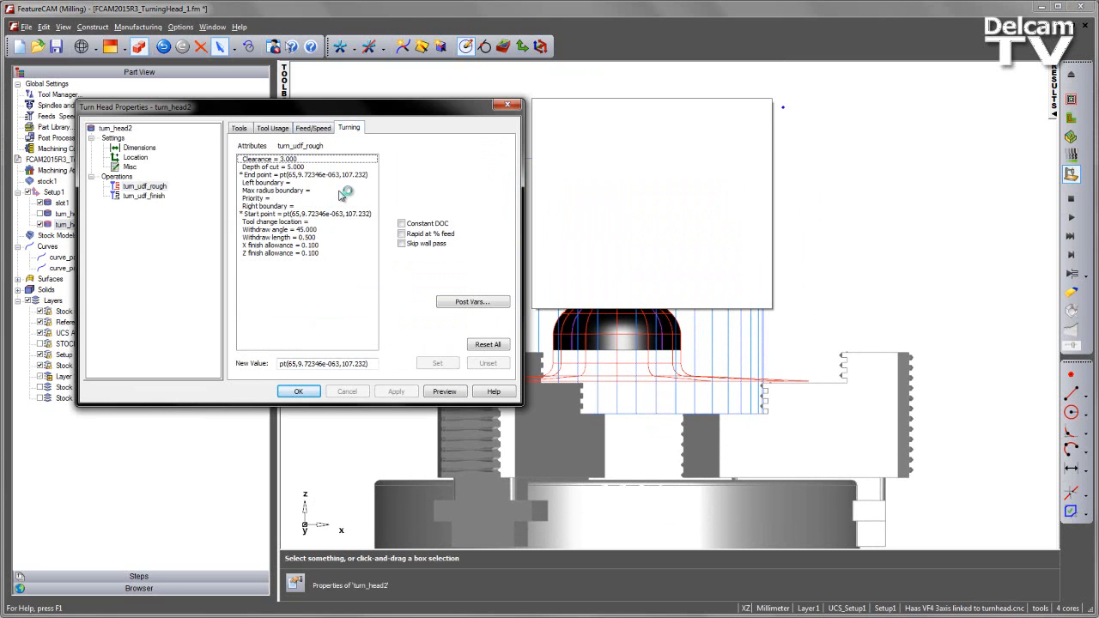
click(275, 189)
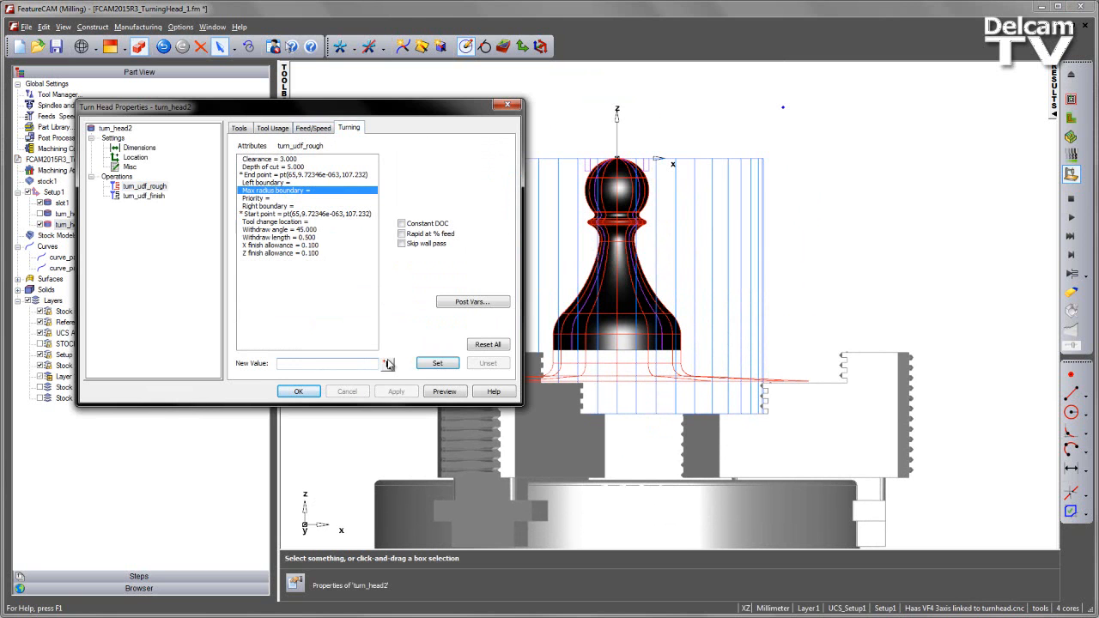
click(298, 391)
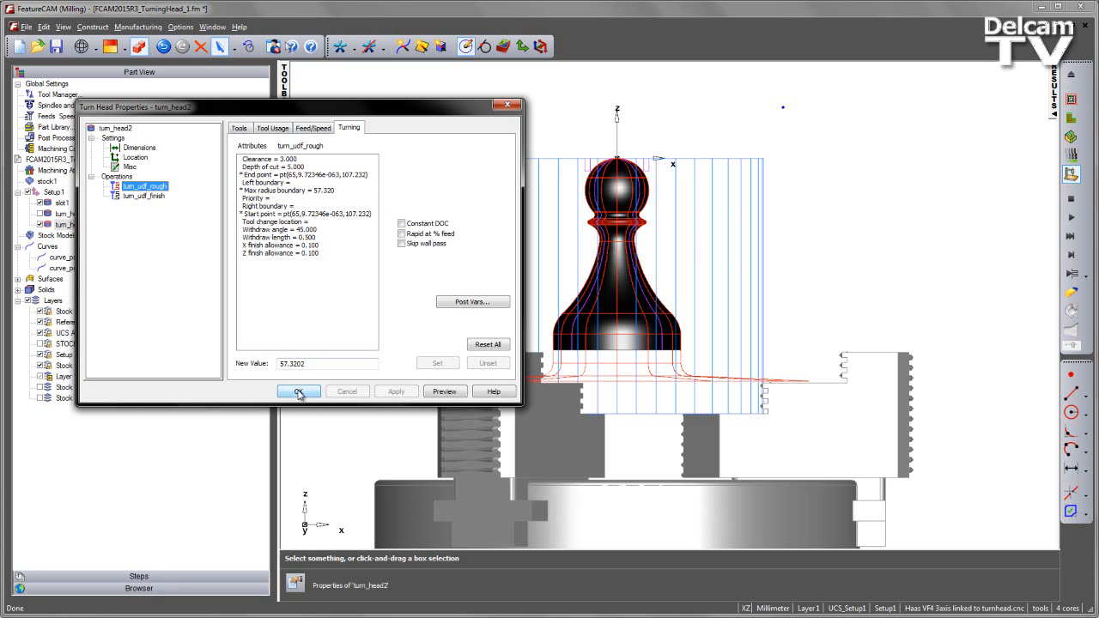
click(299, 392)
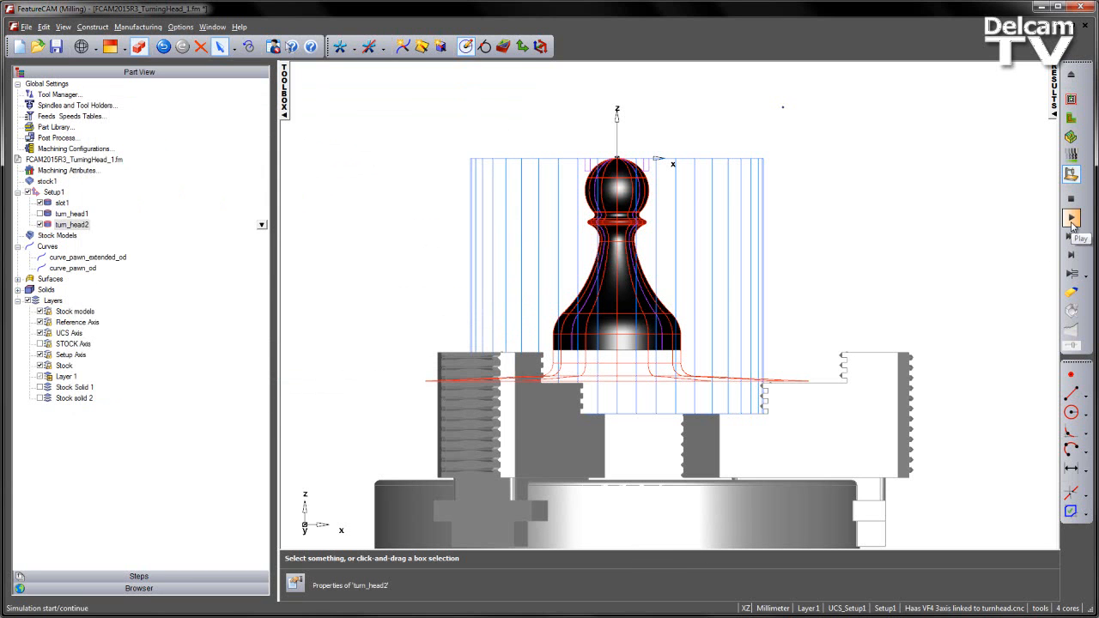
Step: Rerun the simulation and acknowledge the holder collision warning
click(1072, 216)
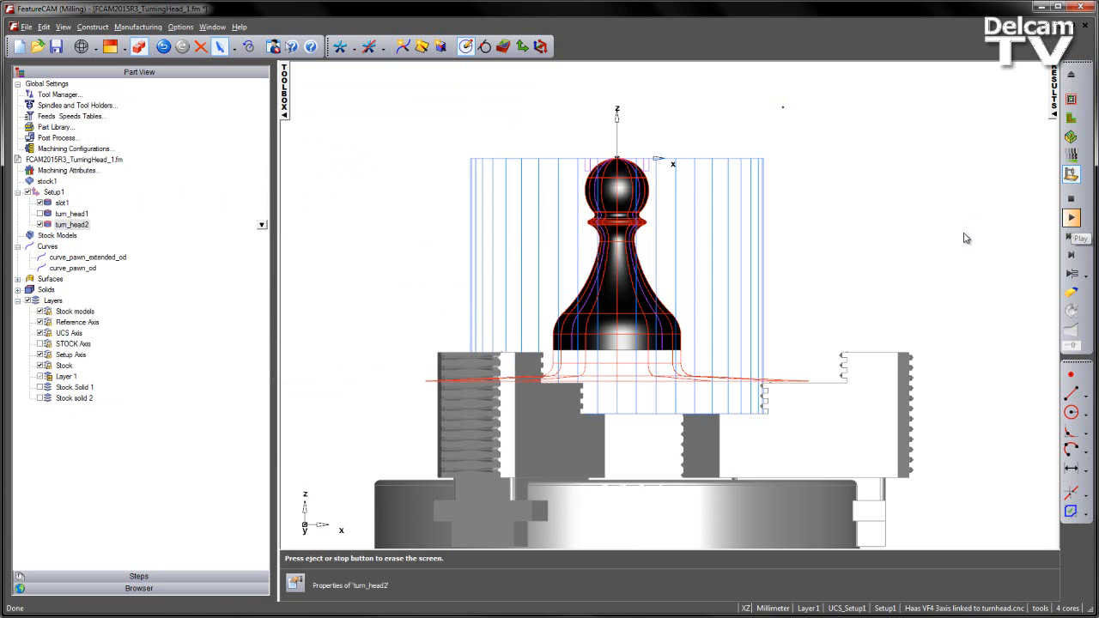
click(1071, 220)
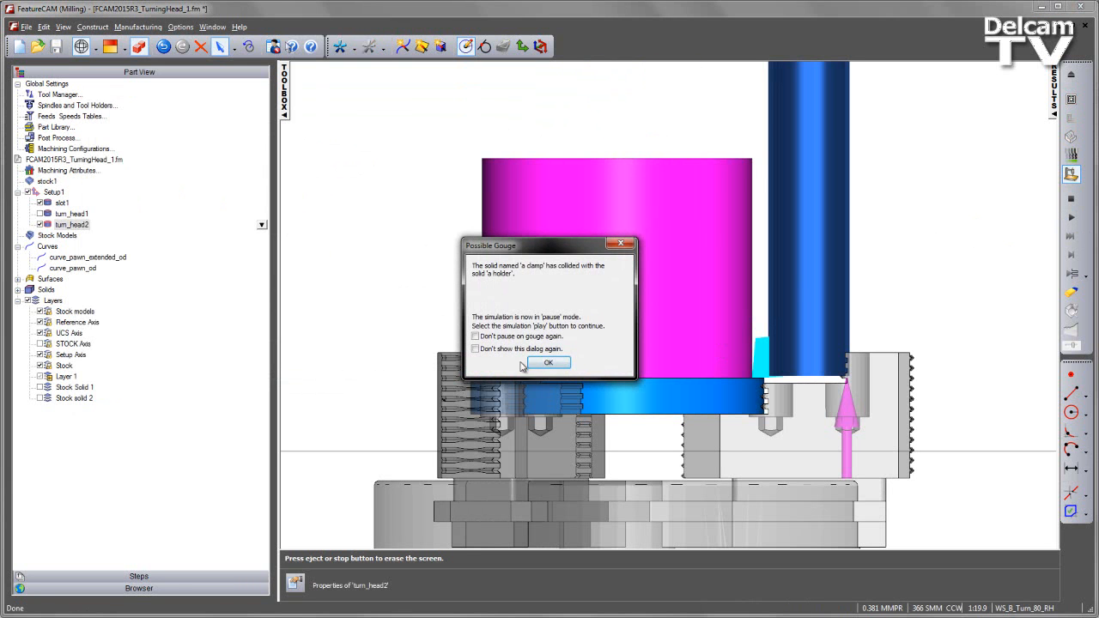
click(549, 362)
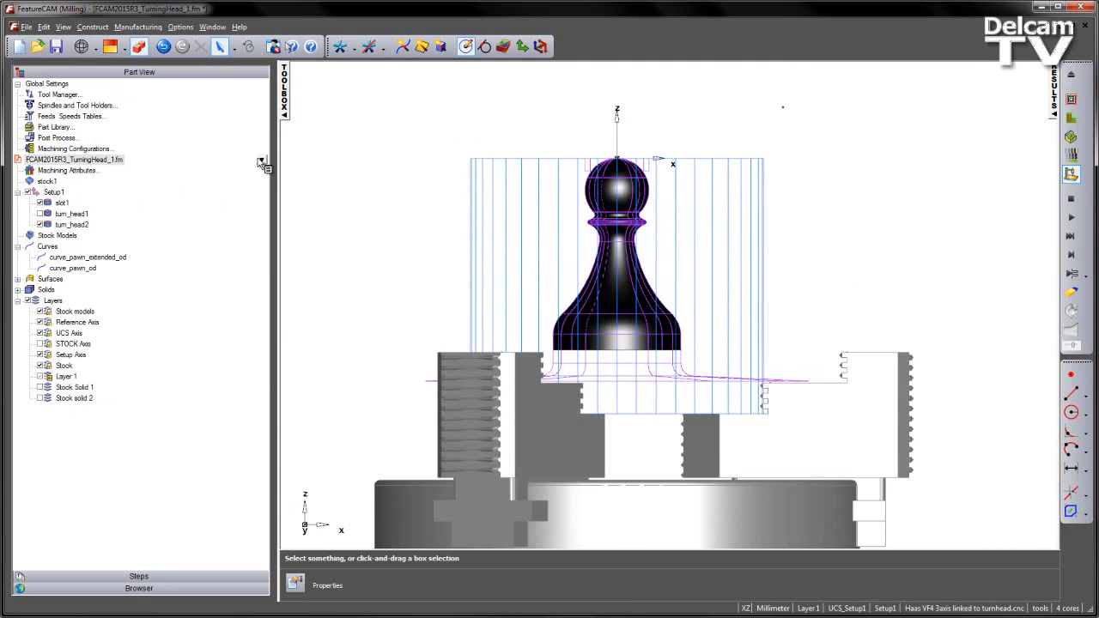
Step: Set the turn_udf_rough left boundary to -75 and resimulate the turned pawn
double_click(72, 224)
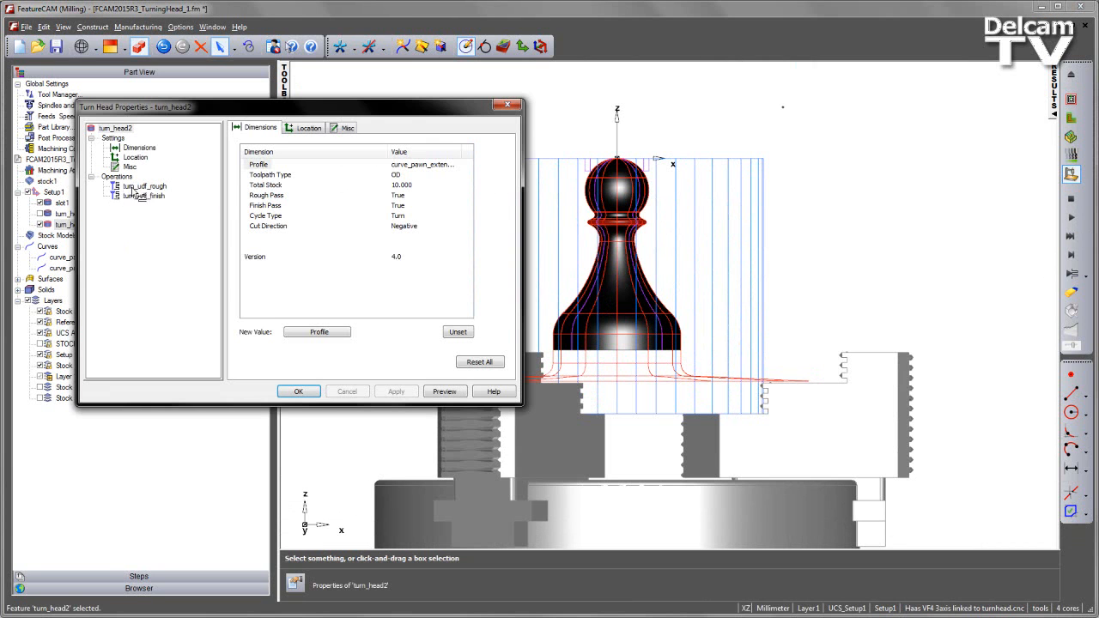
click(144, 186)
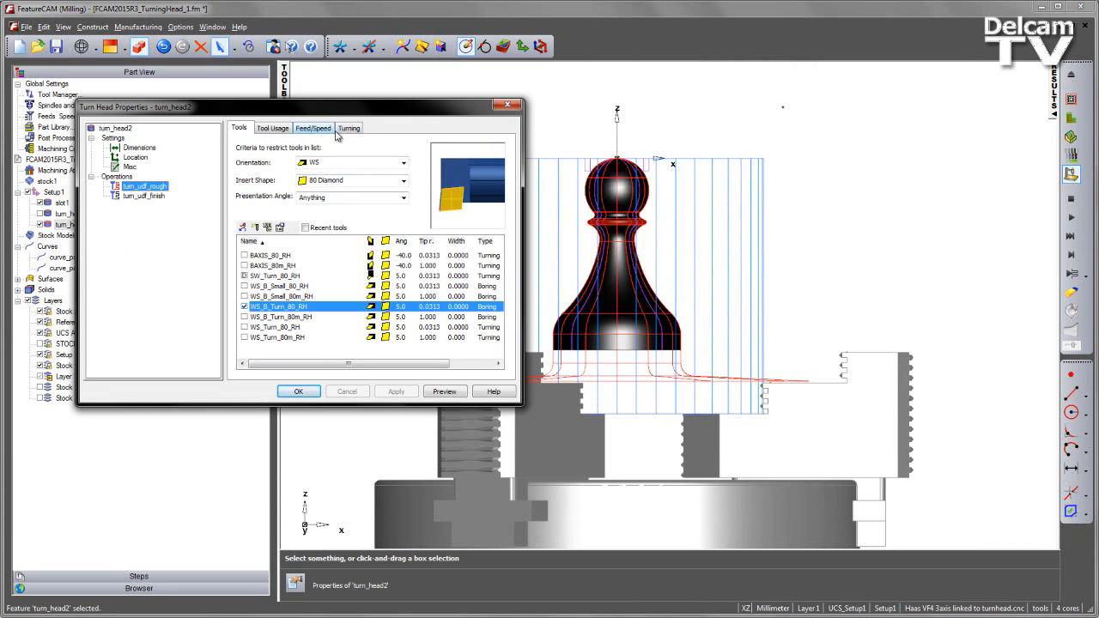
click(348, 127)
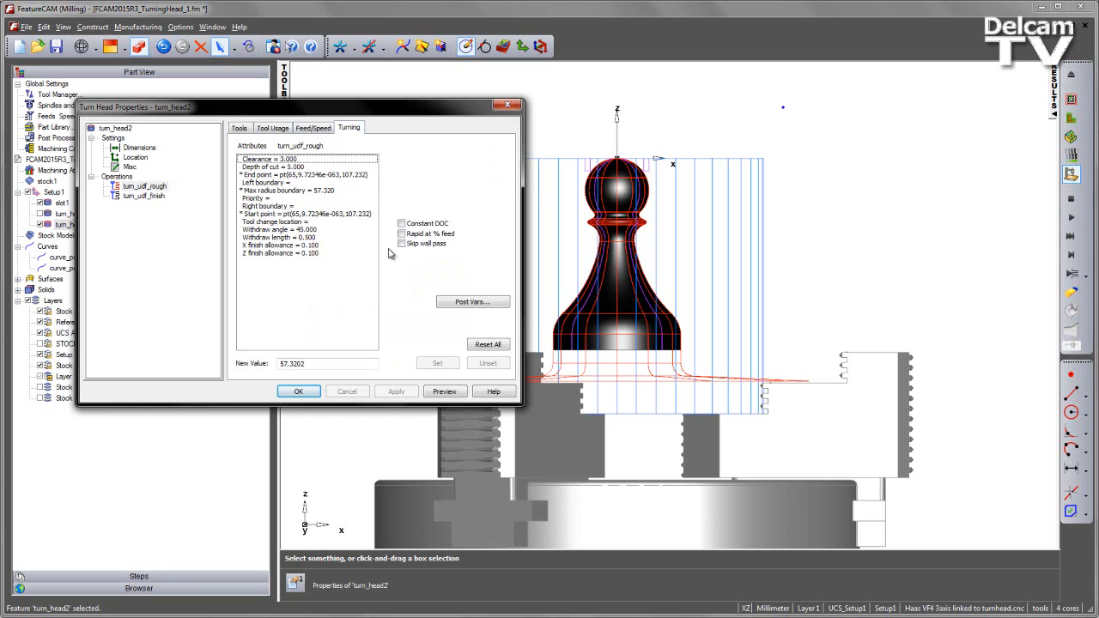
mouse_move(281, 186)
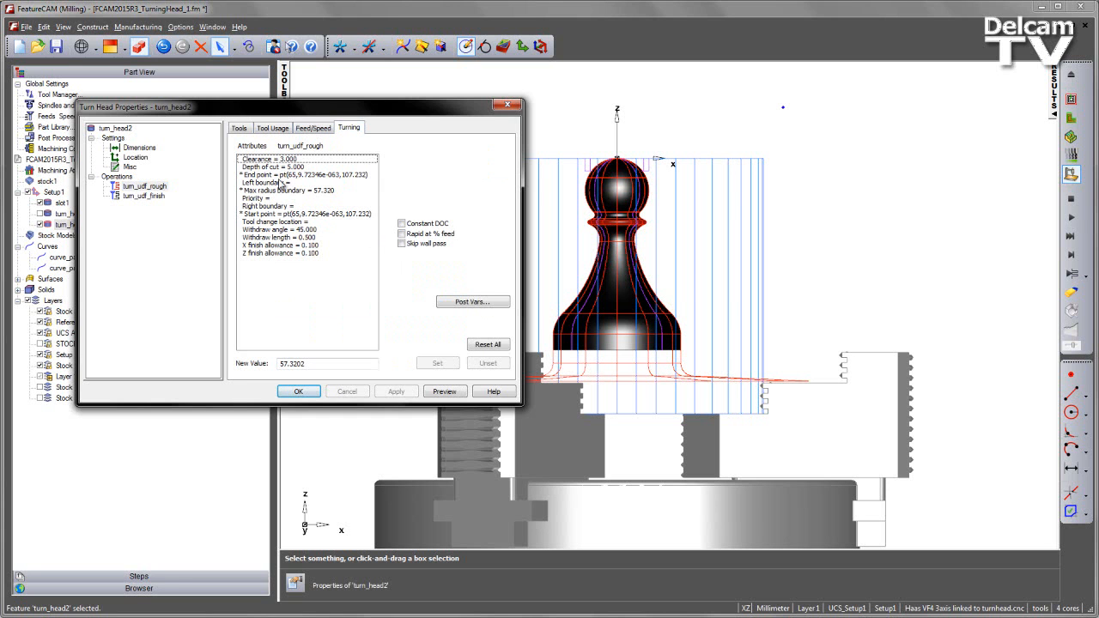
click(298, 392)
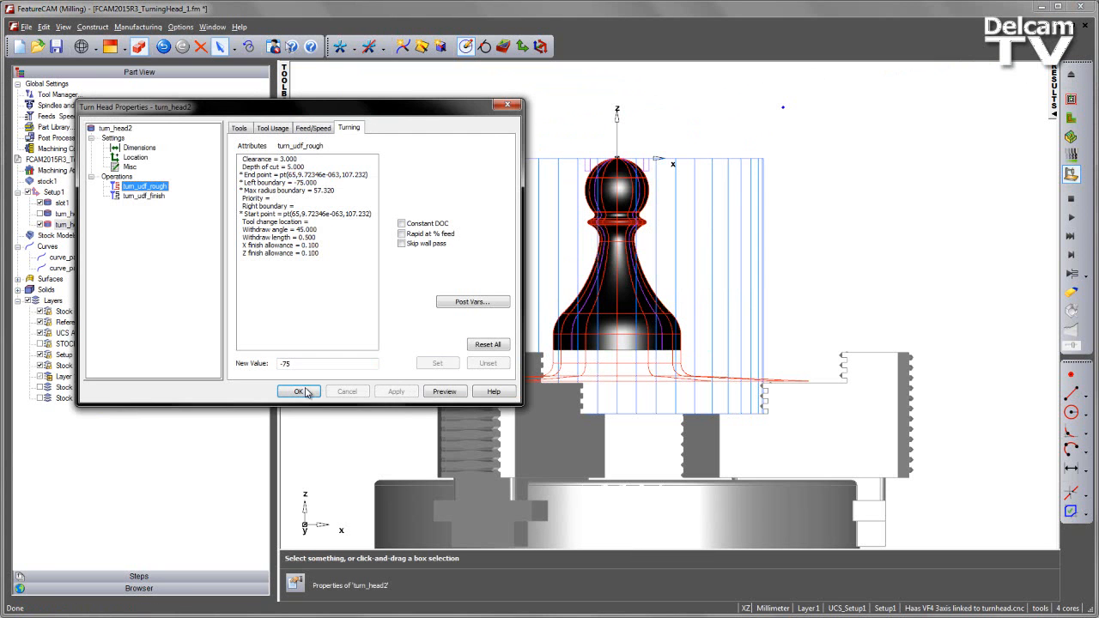
click(299, 392)
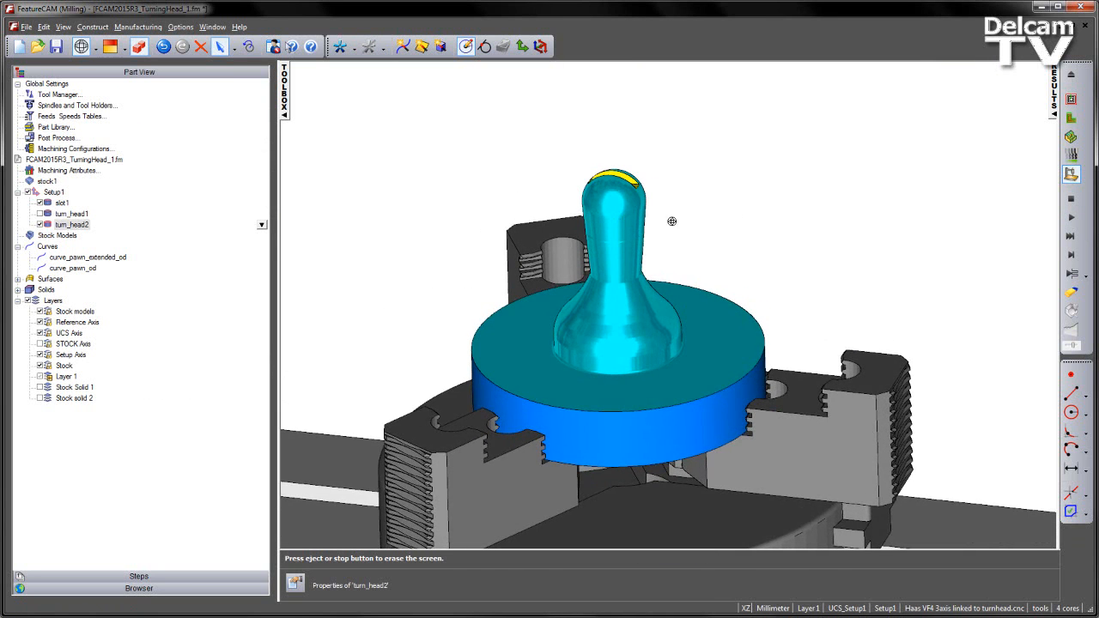
mouse_move(743, 222)
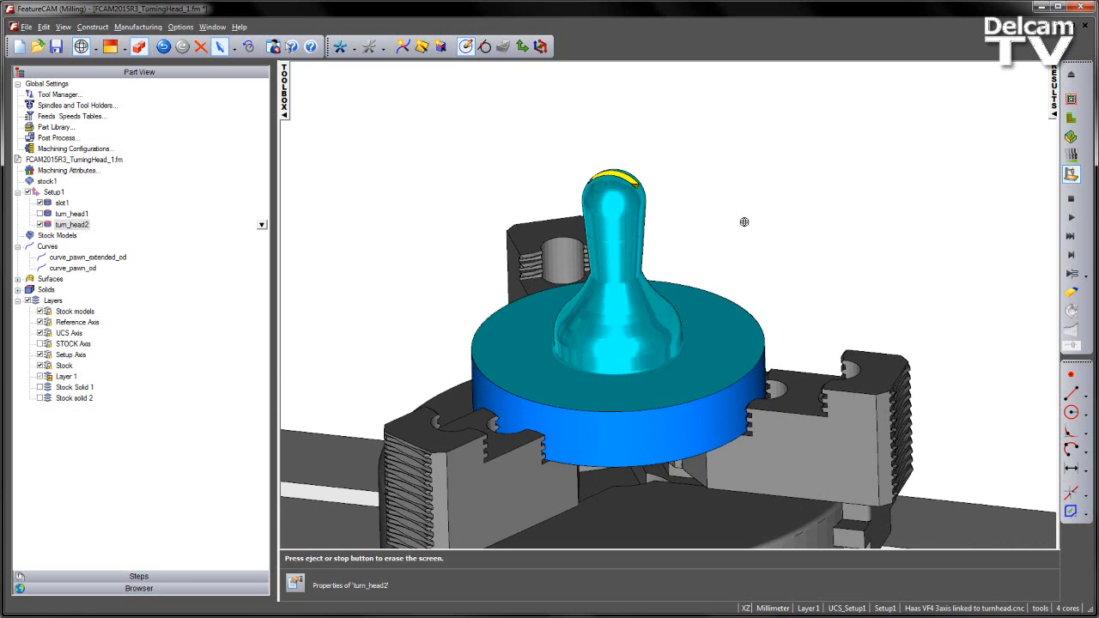
mouse_move(659, 230)
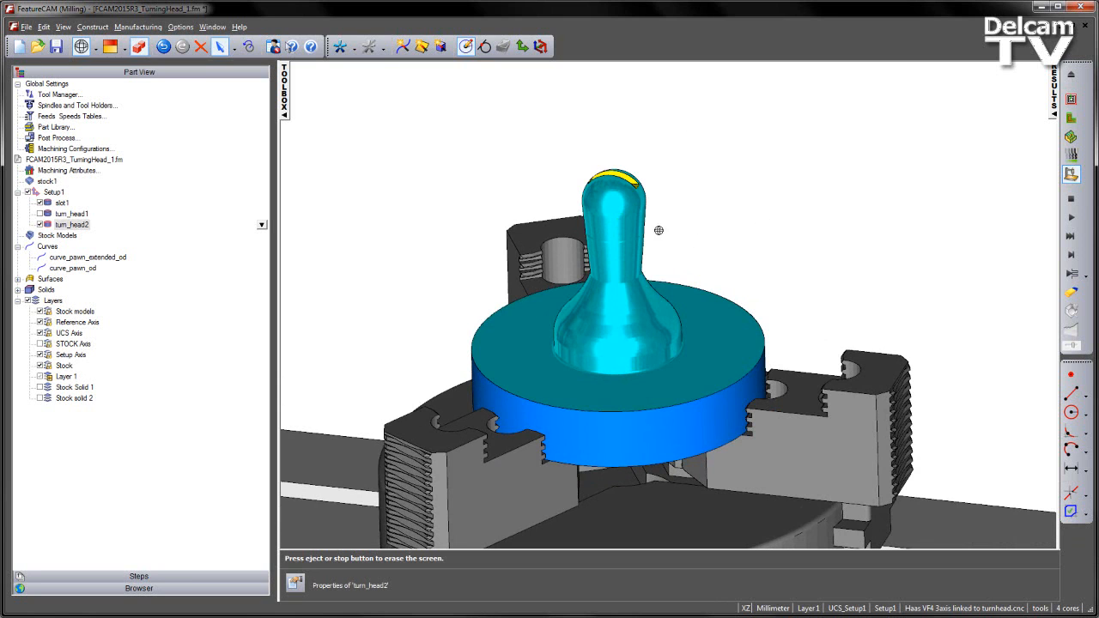
mouse_move(891, 234)
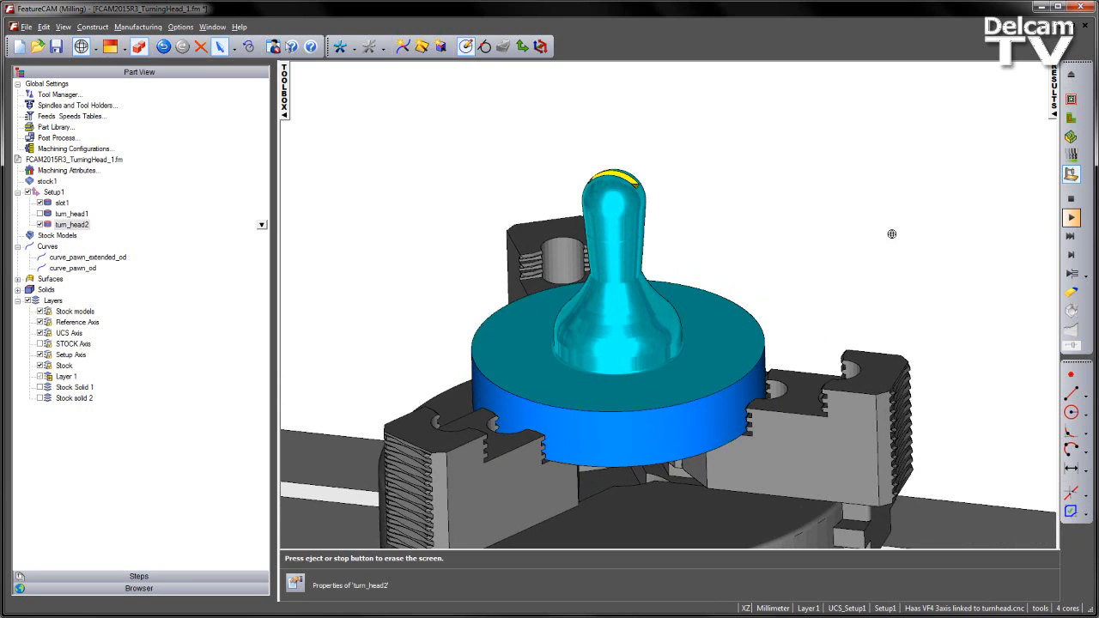
click(1071, 203)
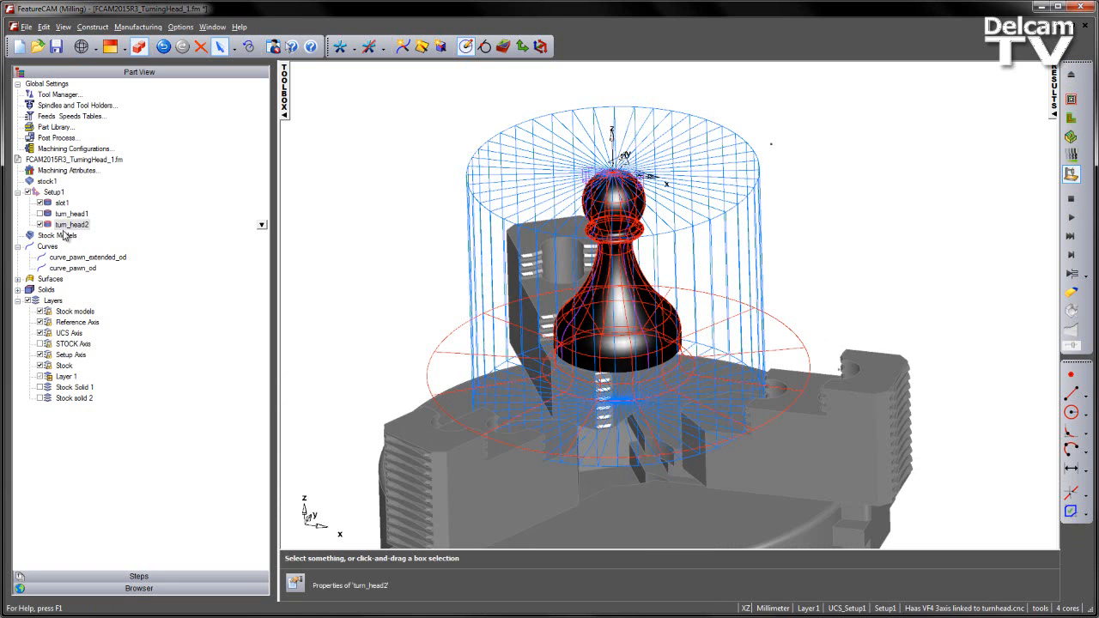
Step: Give turn_udf_finish a 35 Diamond insert turning tool and start the simulation
double_click(72, 224)
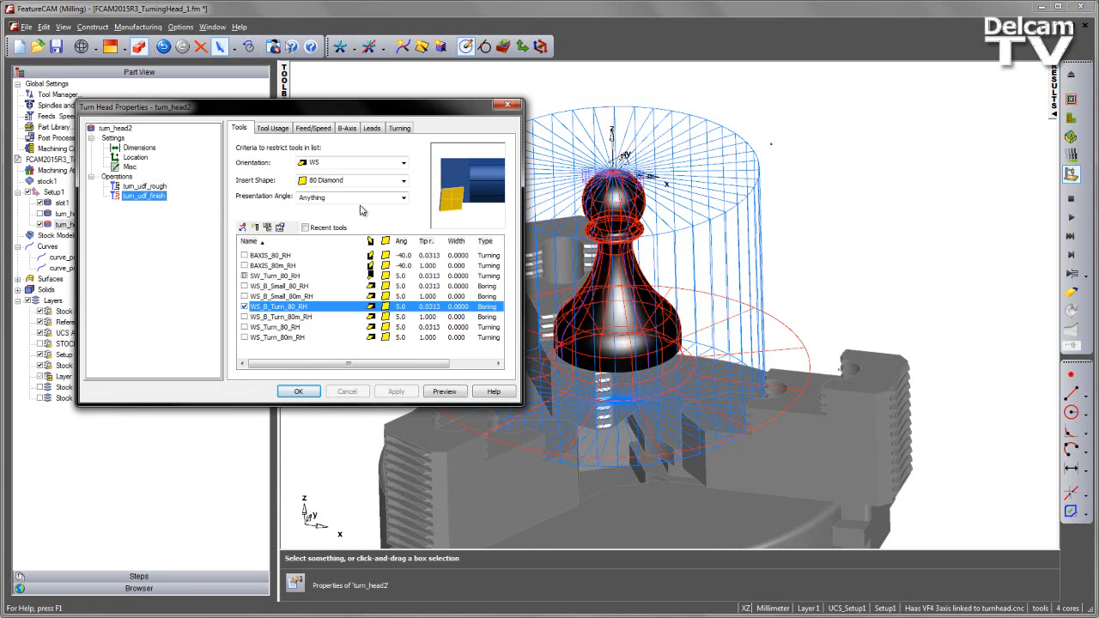
click(401, 180)
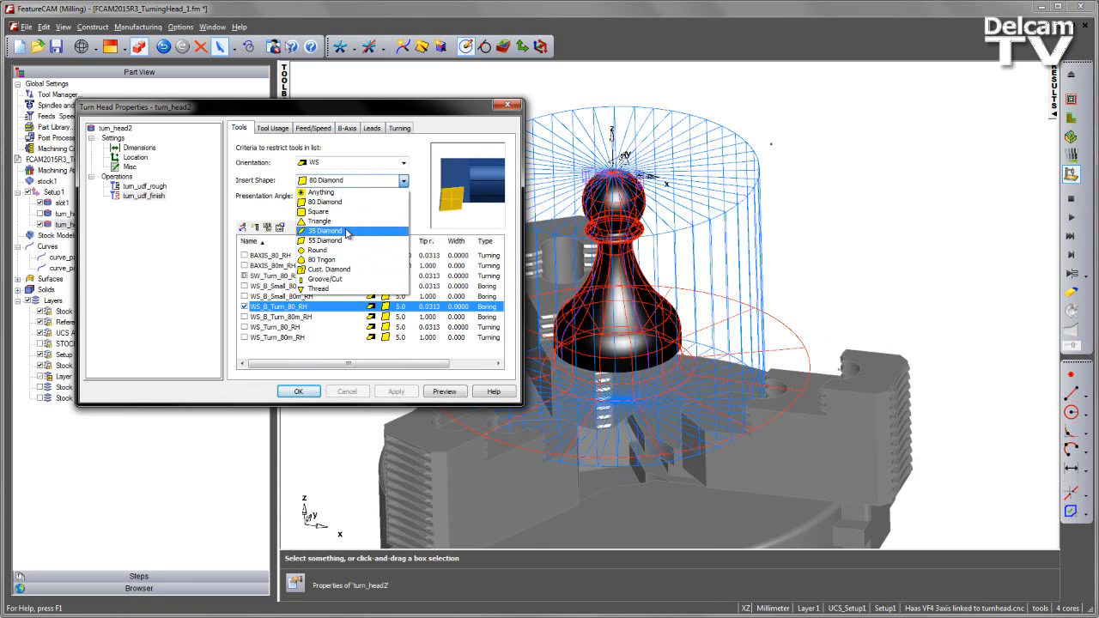
click(326, 230)
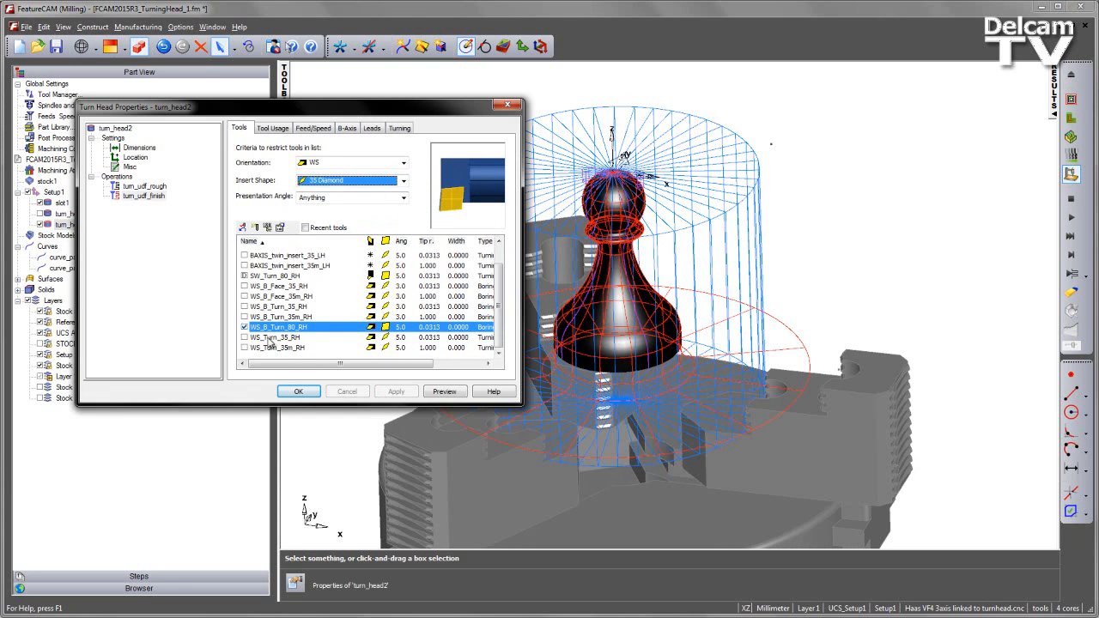
click(275, 347)
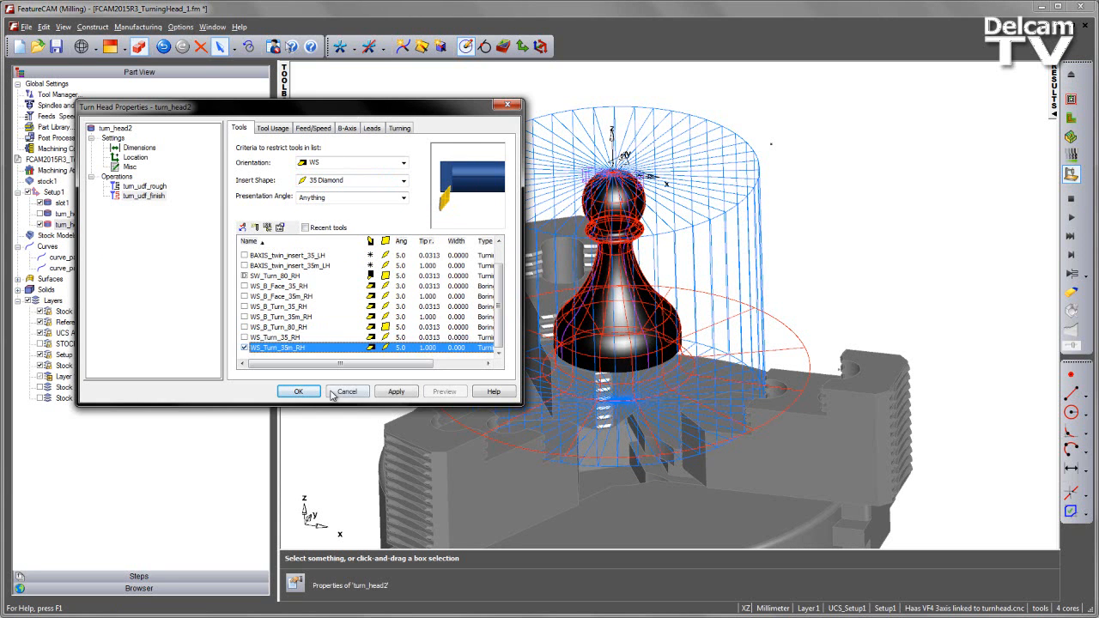
click(299, 392)
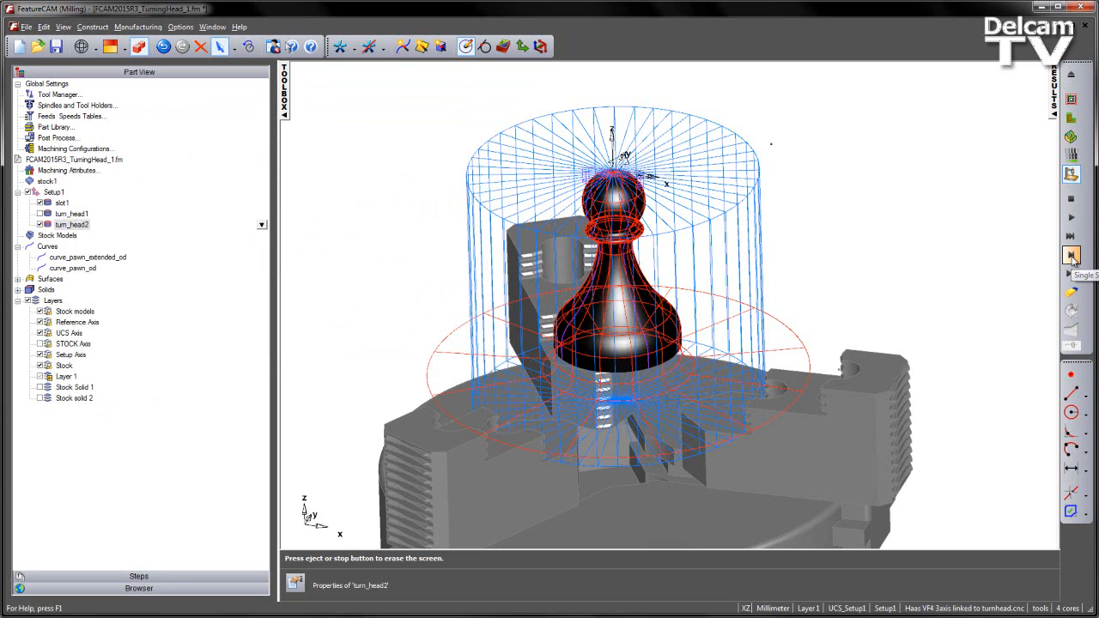
click(1071, 254)
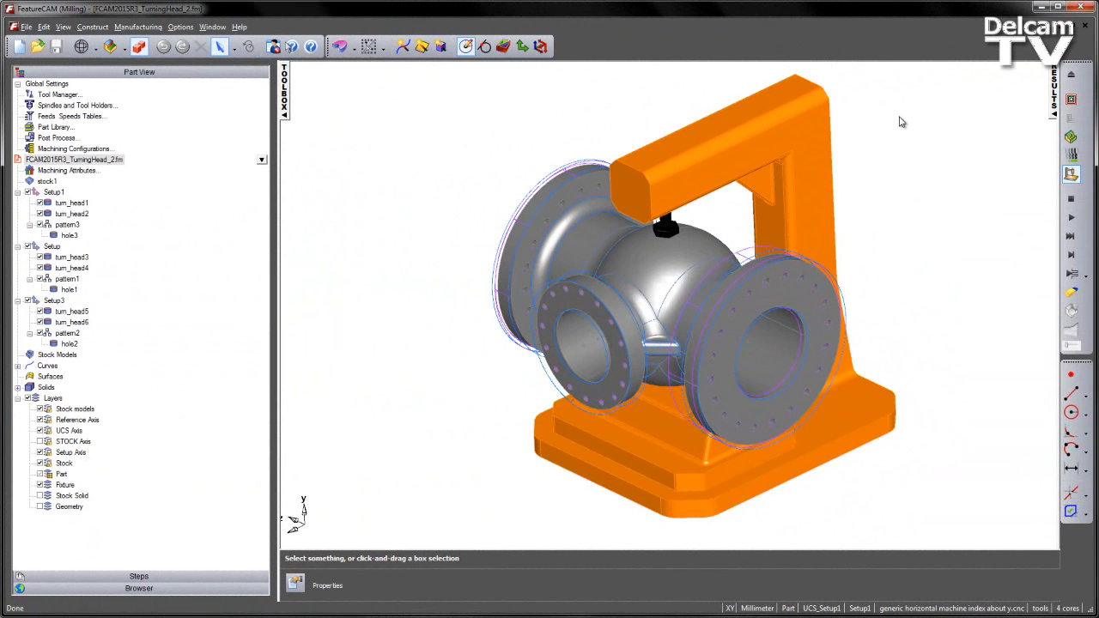
mouse_move(948, 137)
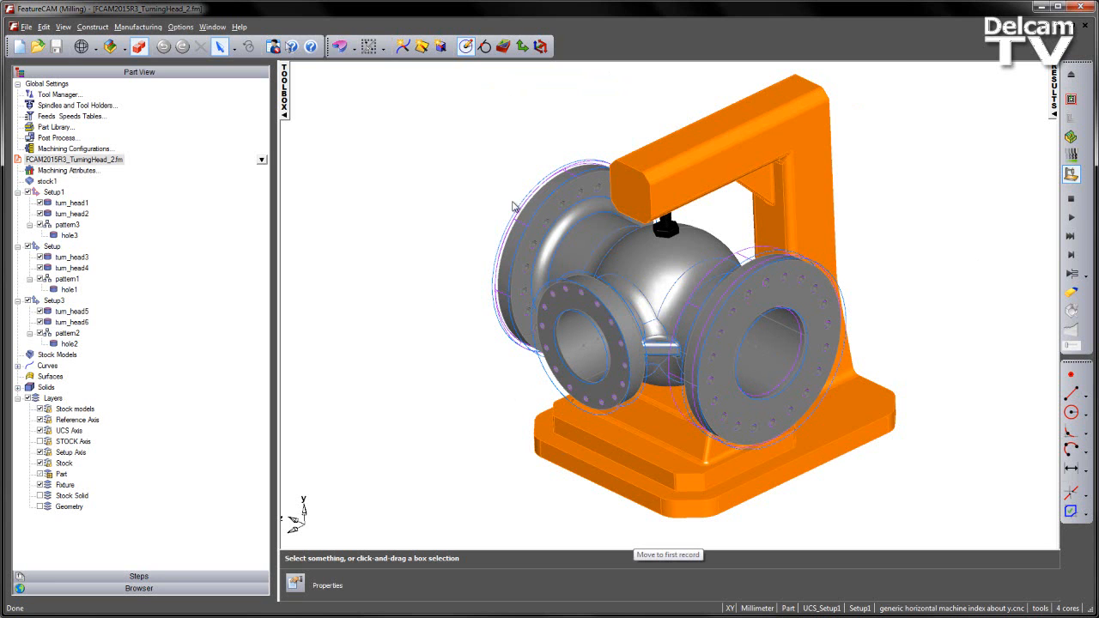
mouse_move(563, 316)
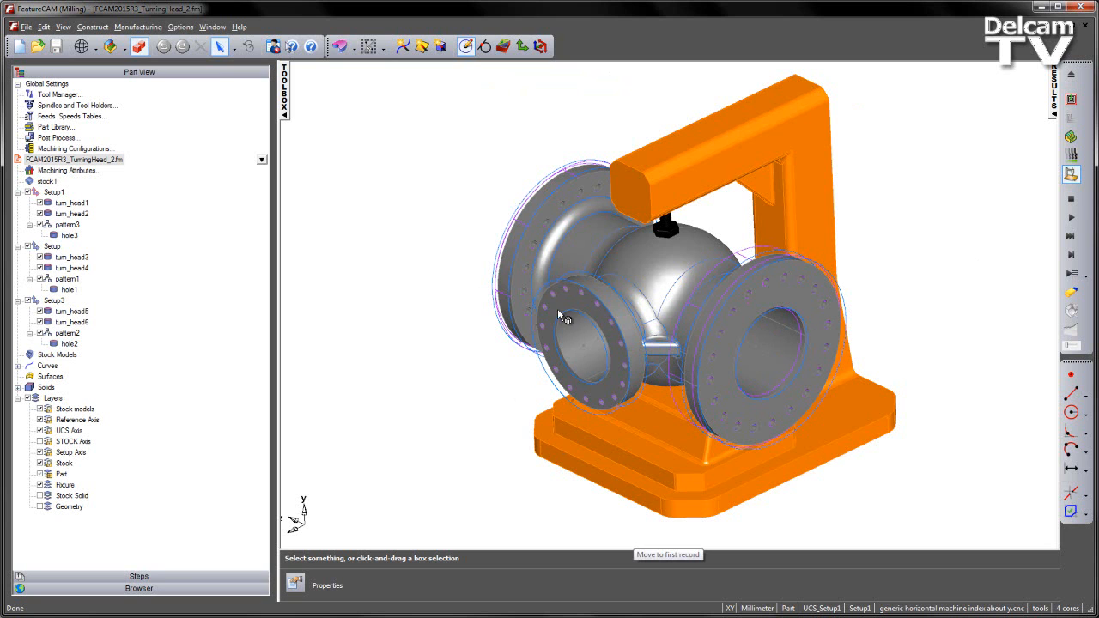
mouse_move(421, 318)
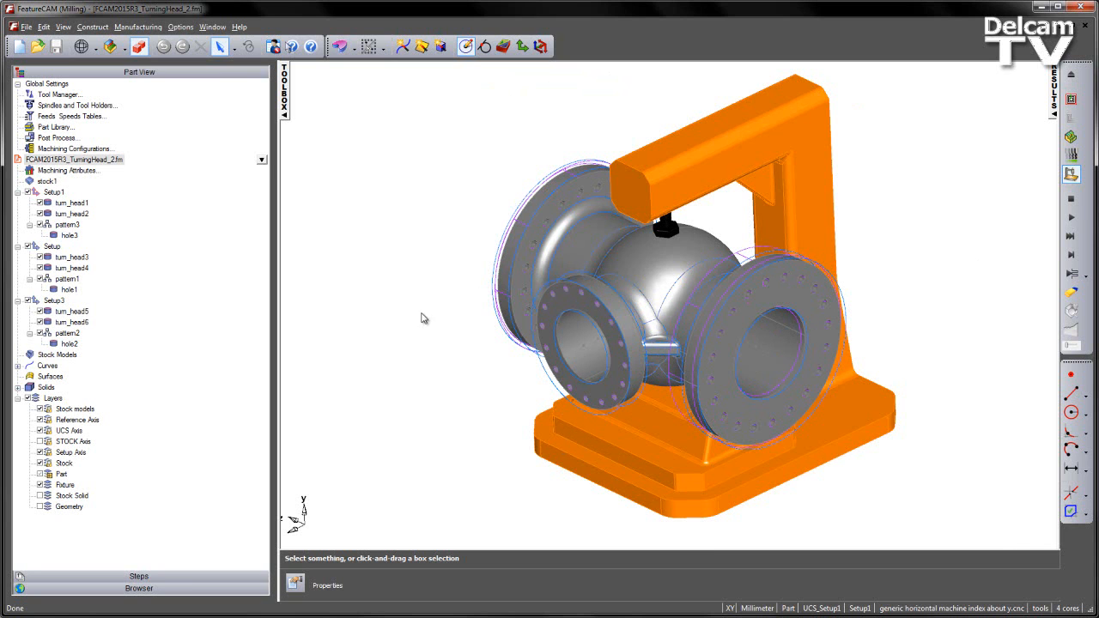
mouse_move(419, 301)
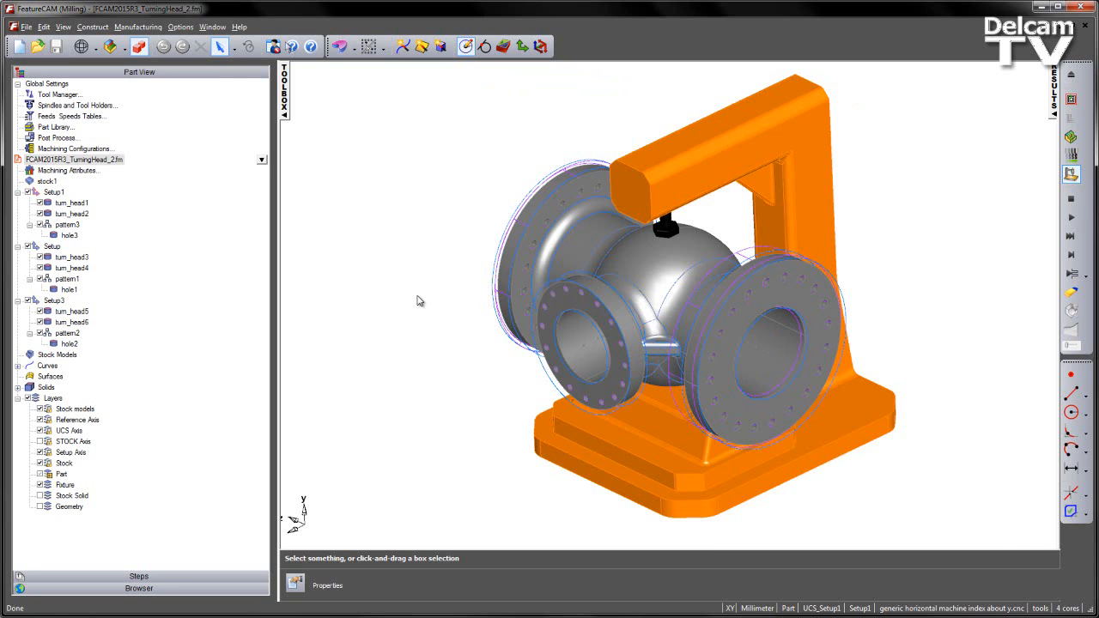
mouse_move(461, 300)
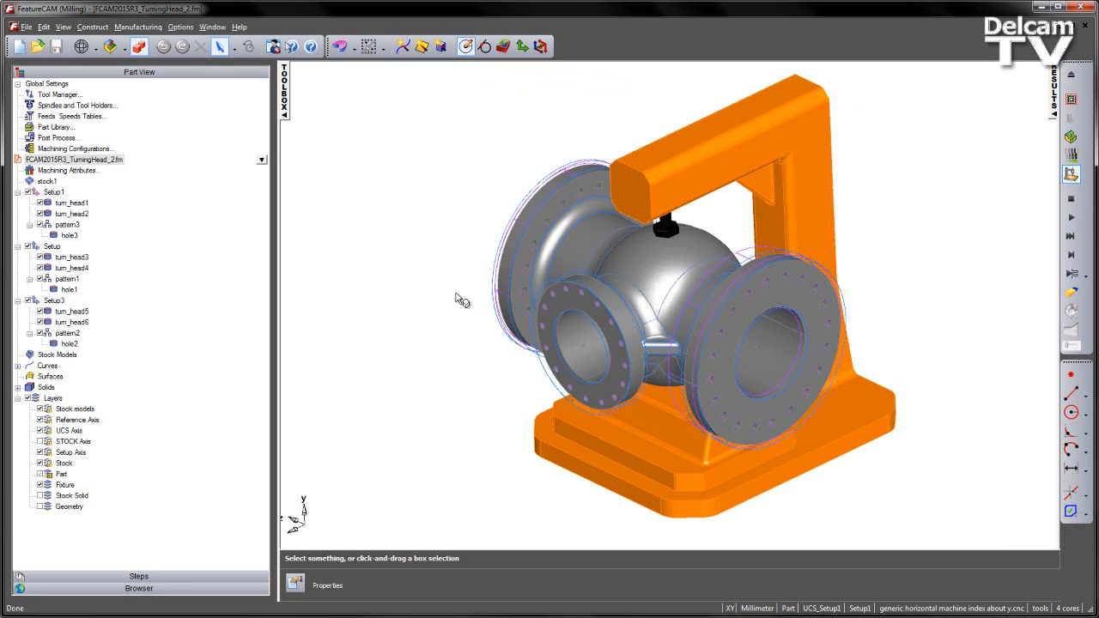
mouse_move(982, 514)
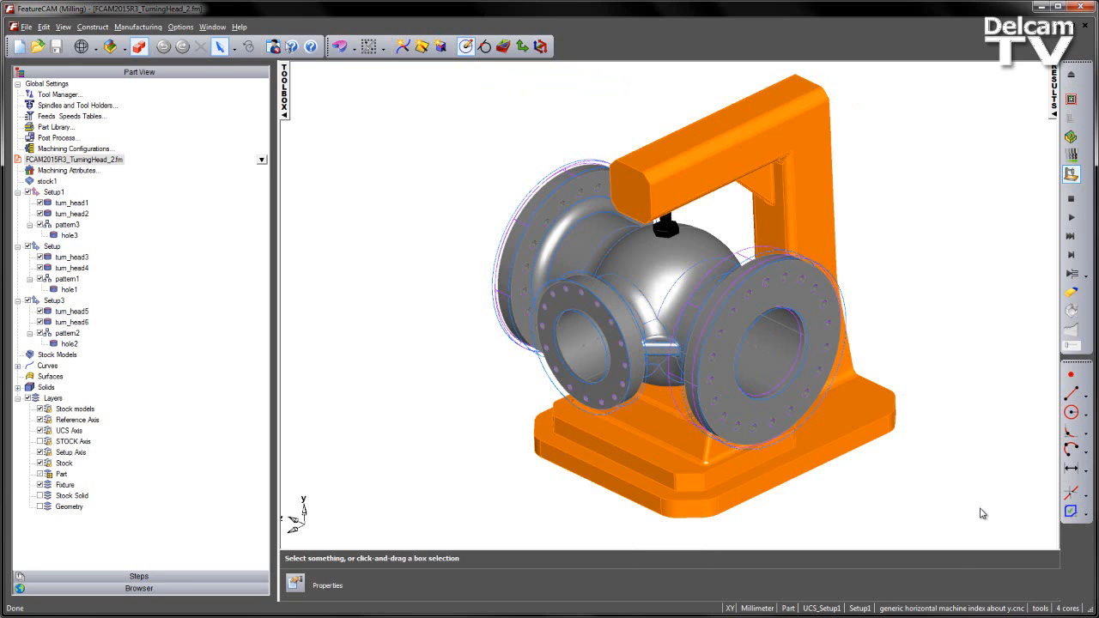
mouse_move(931, 268)
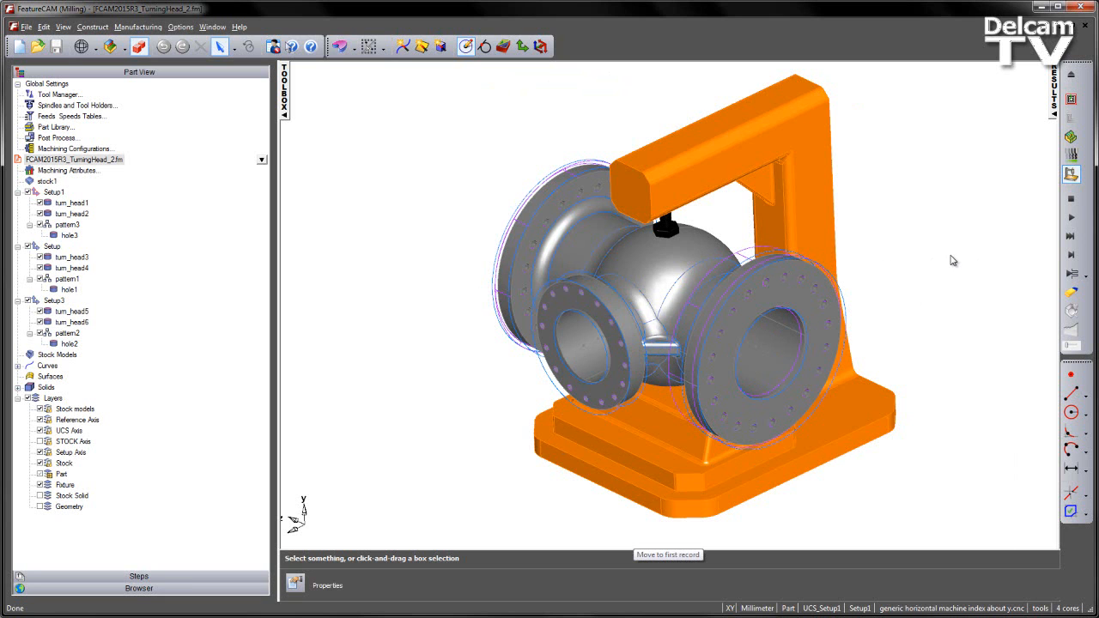
mouse_move(445, 251)
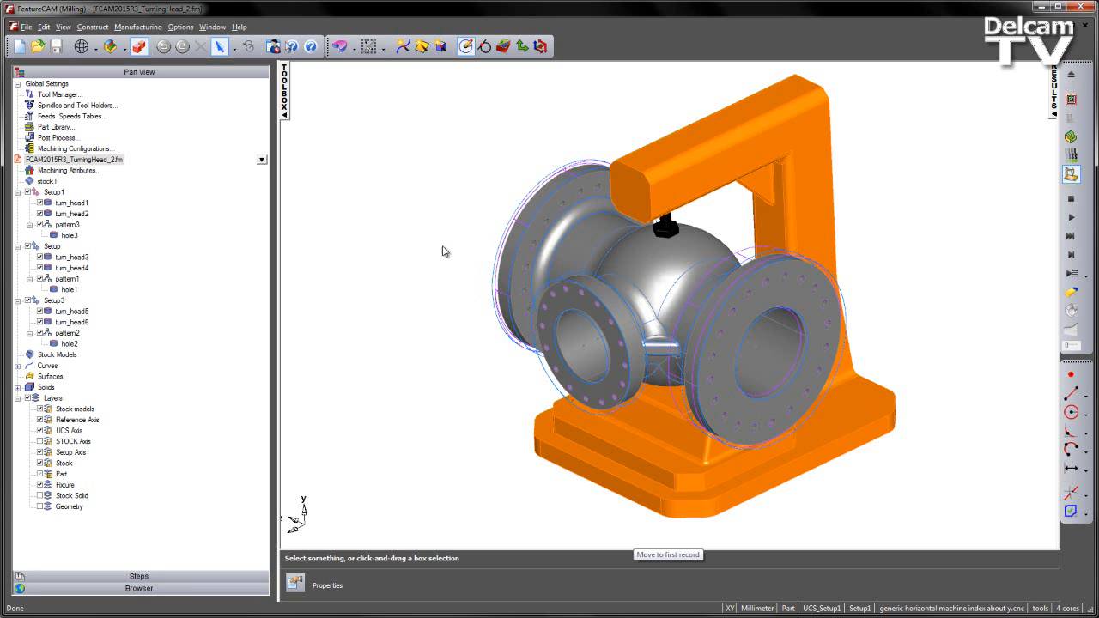
mouse_move(467, 151)
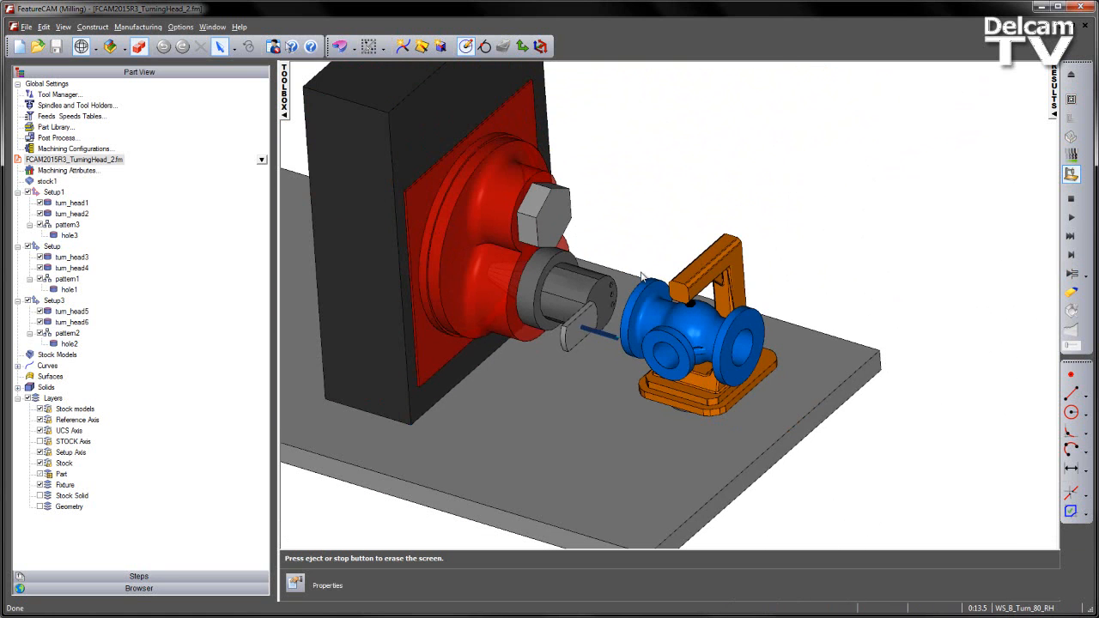
mouse_move(557, 352)
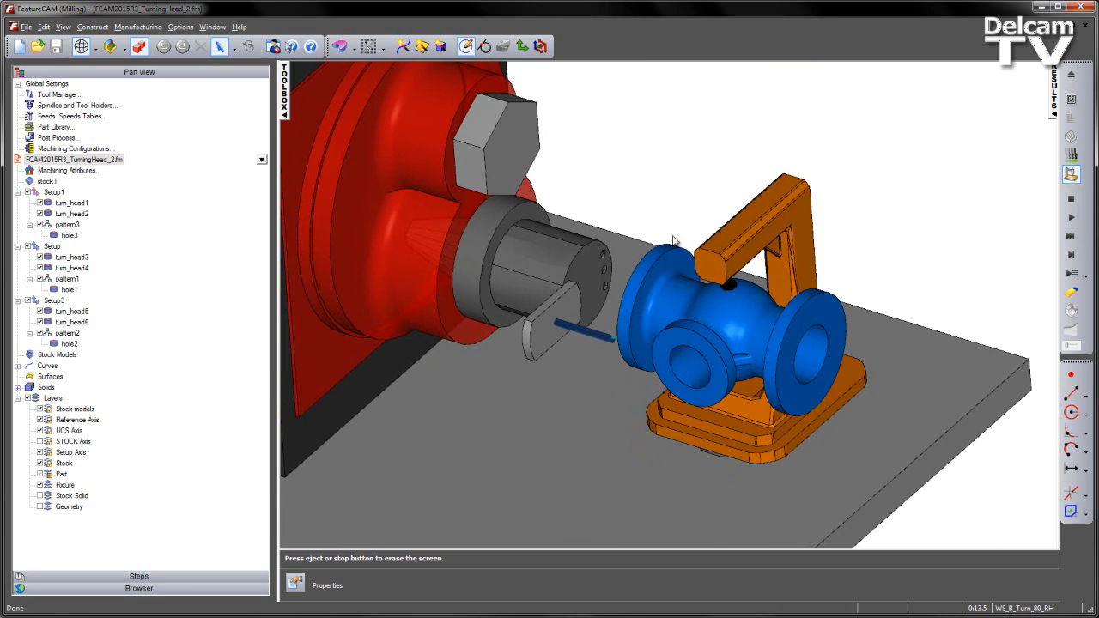
mouse_move(804, 241)
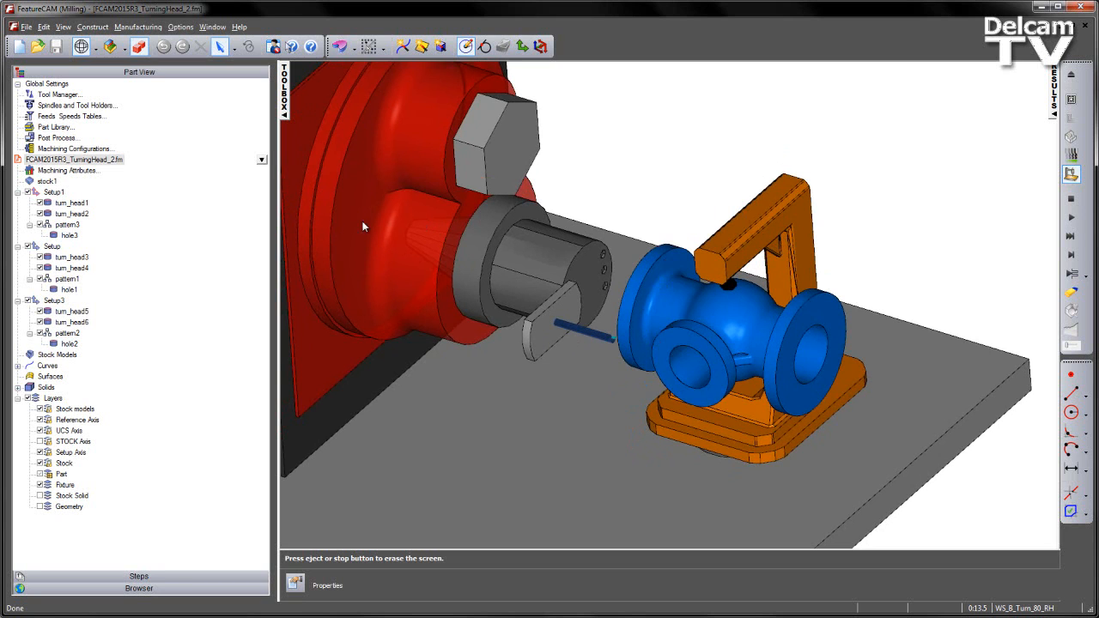
mouse_move(679, 210)
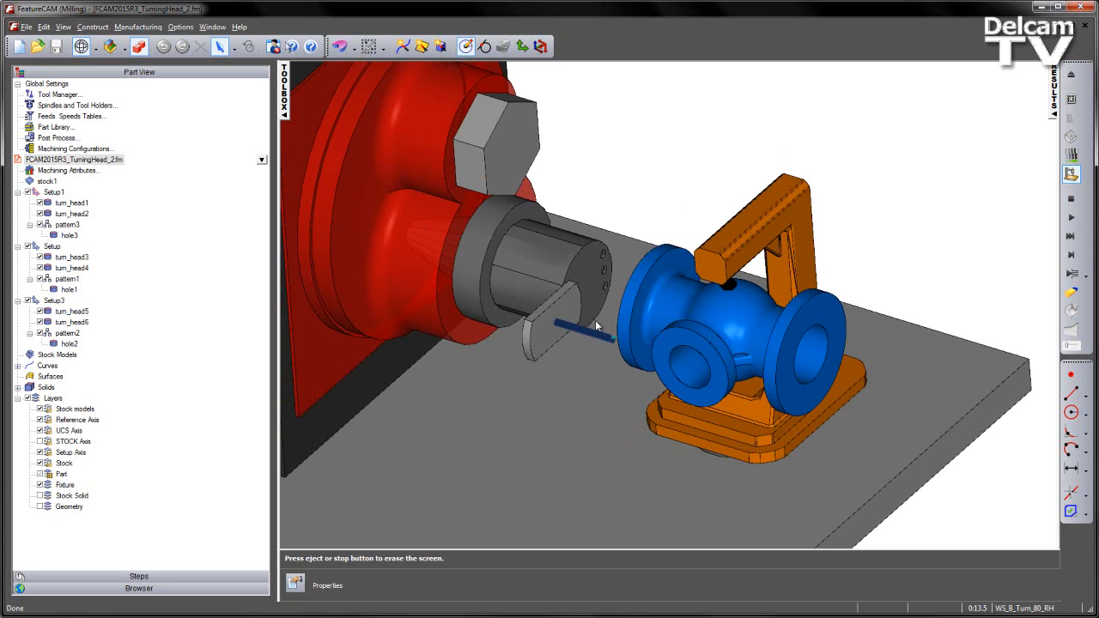
mouse_move(659, 330)
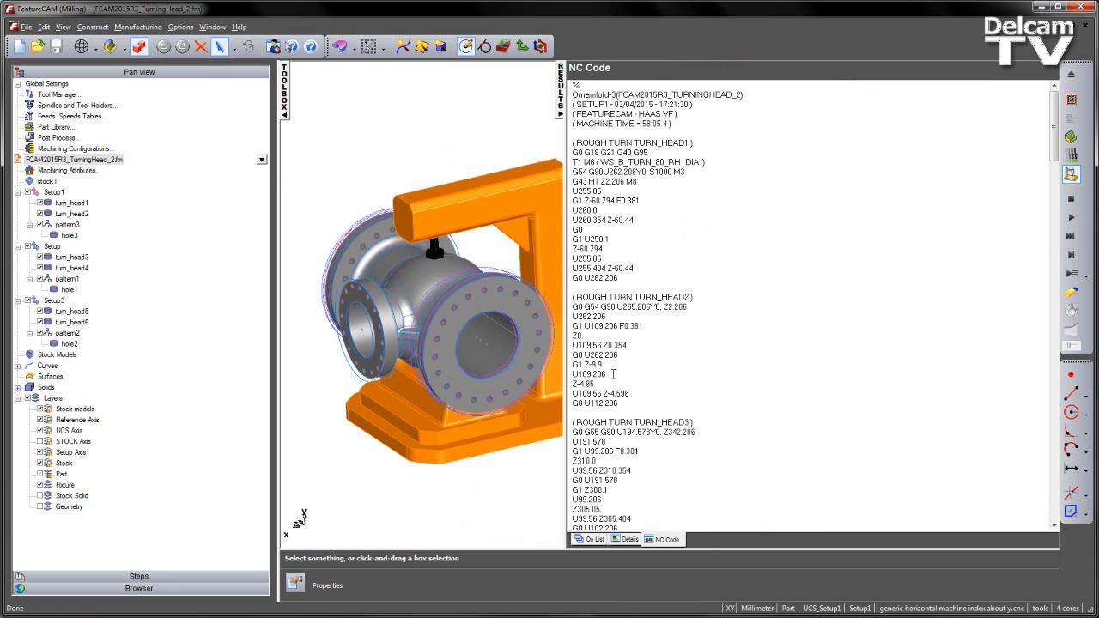
Step: Mark moves in the TURN_HEAD2 and TURN_HEAD1 roughing code and scroll toward the drilling block
double_click(588, 316)
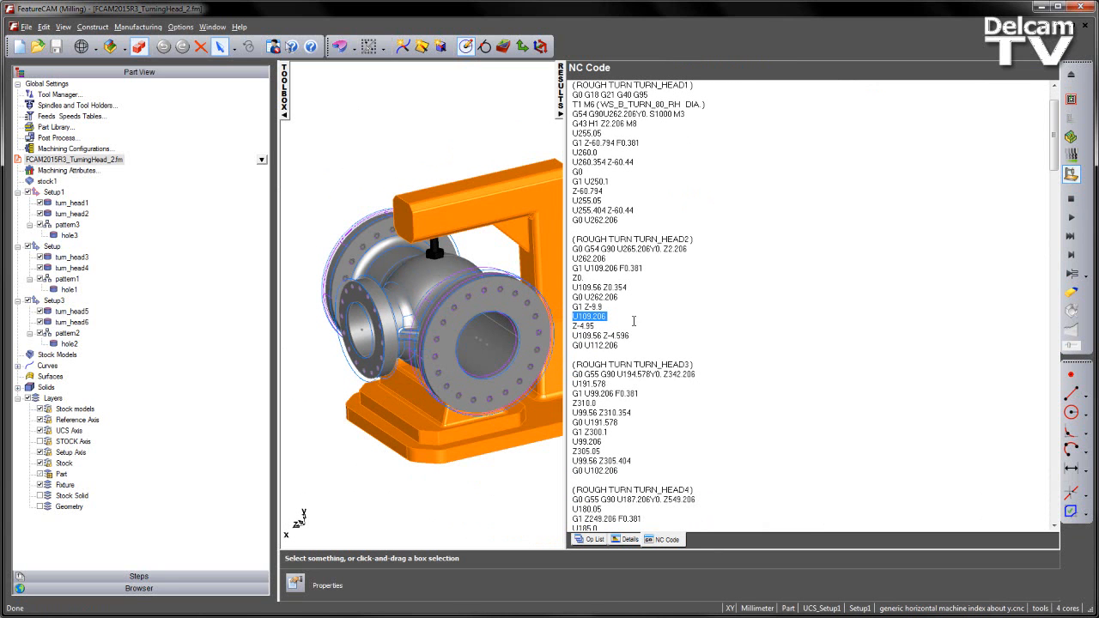
click(601, 210)
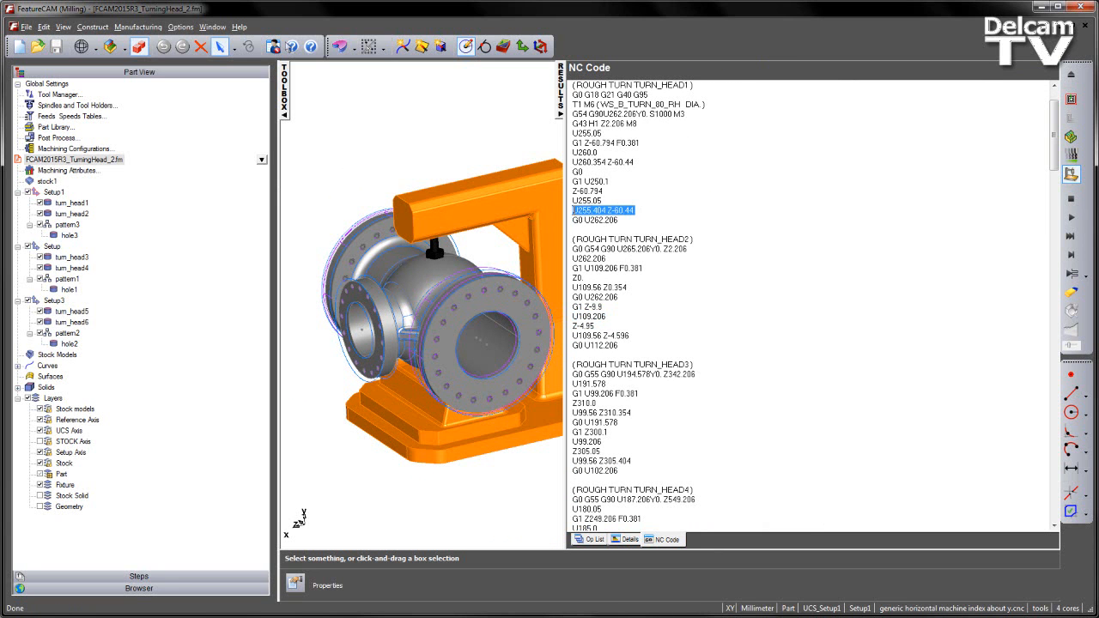
click(594, 219)
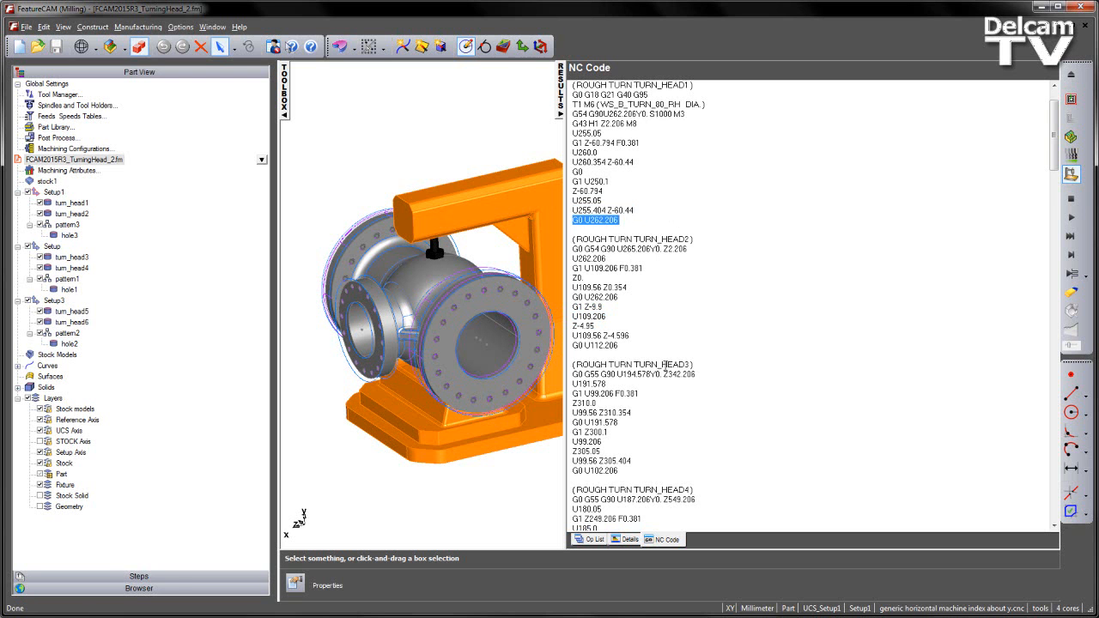
scroll(down, 3)
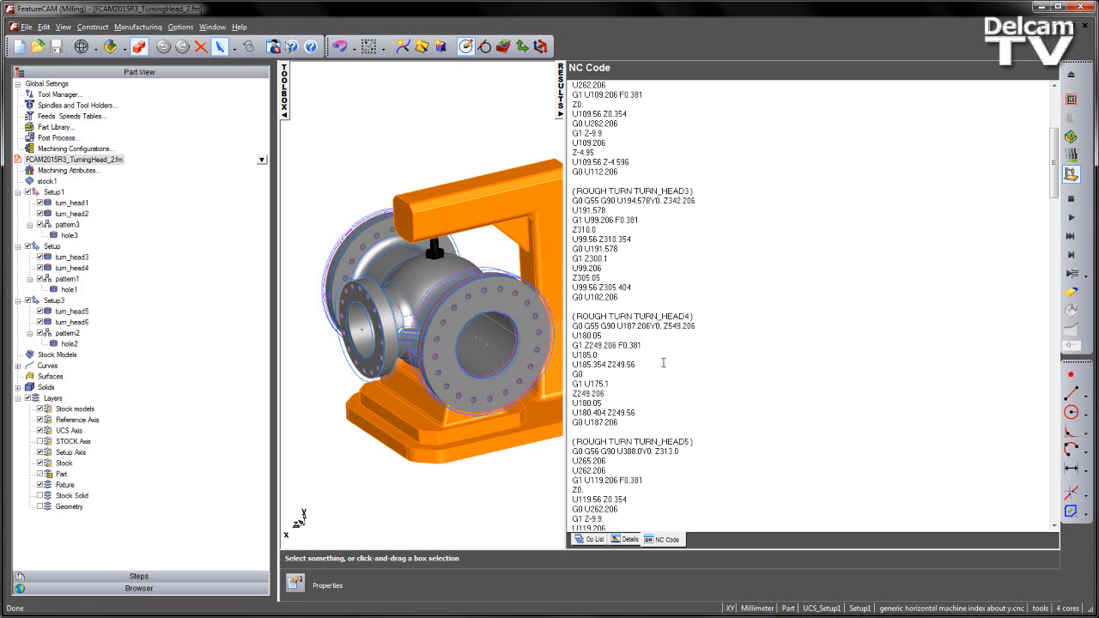
scroll(down, 3)
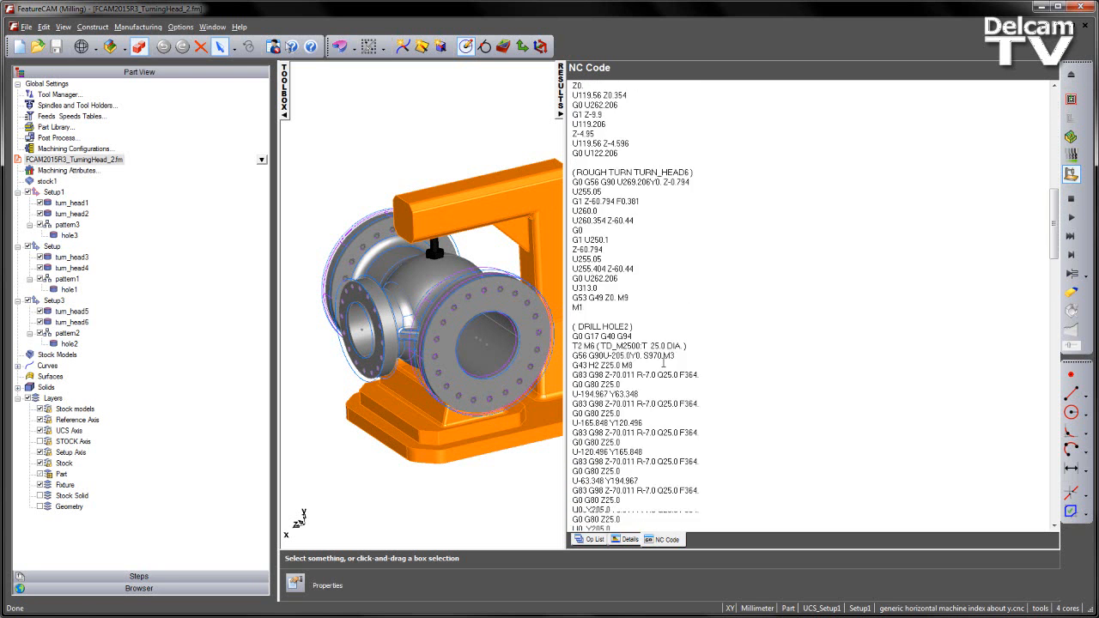